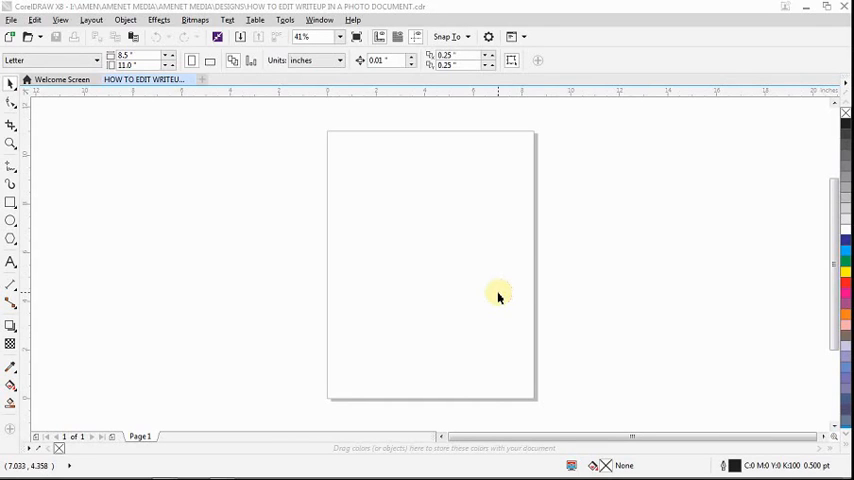
{"action": "mouse_move", "coordinate": [473, 267]}
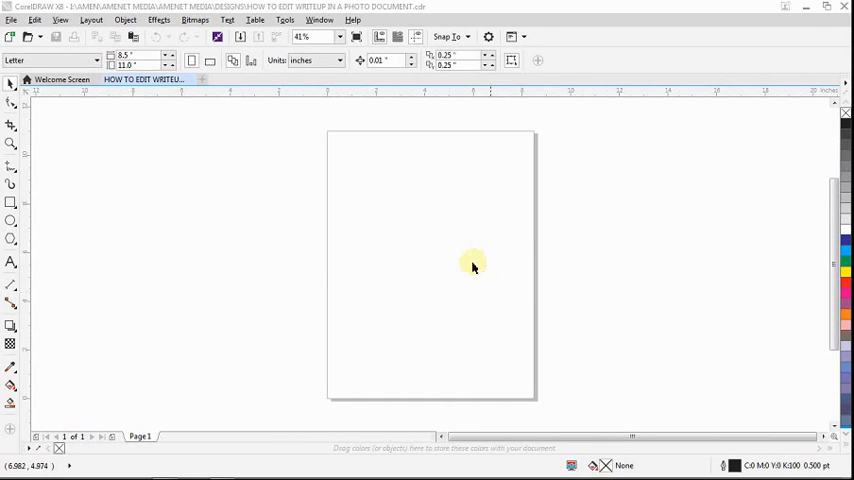
{"action": "mouse_move", "coordinate": [432, 250]}
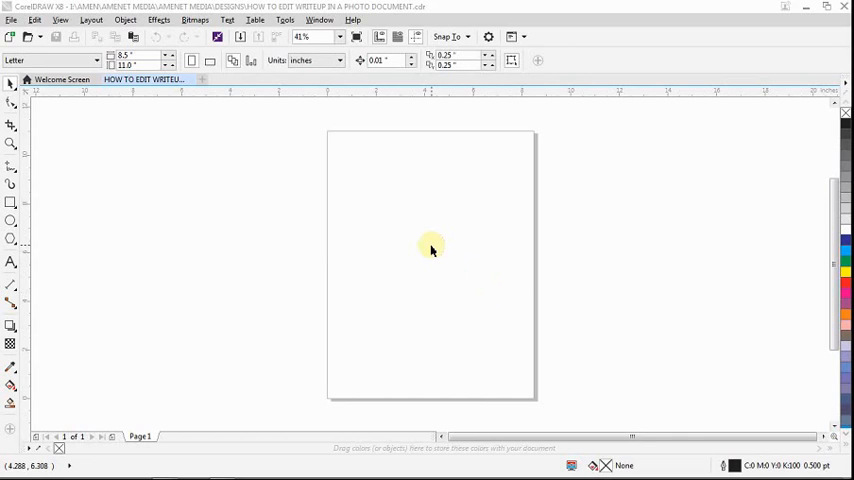
{"action": "mouse_move", "coordinate": [458, 237]}
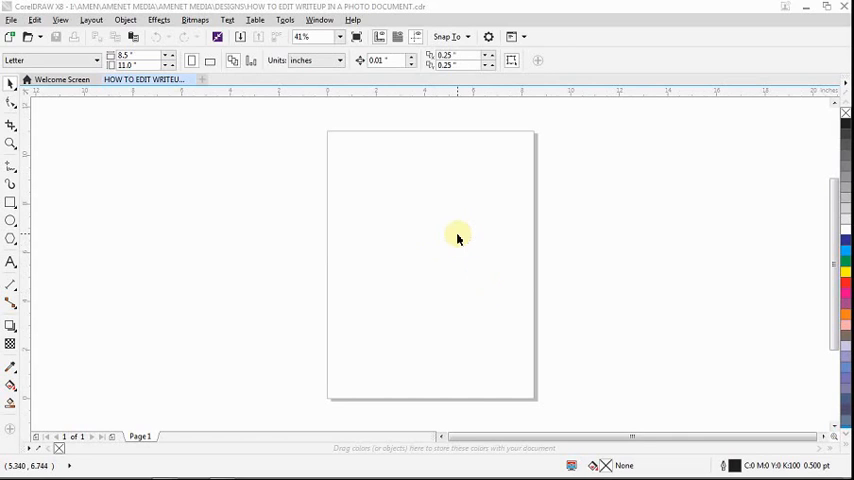
{"action": "mouse_move", "coordinate": [465, 210]}
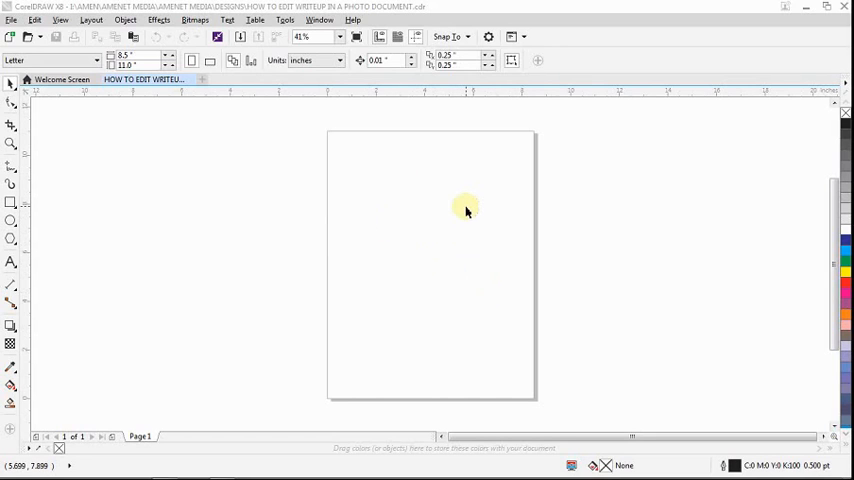
{"action": "mouse_move", "coordinate": [479, 190]}
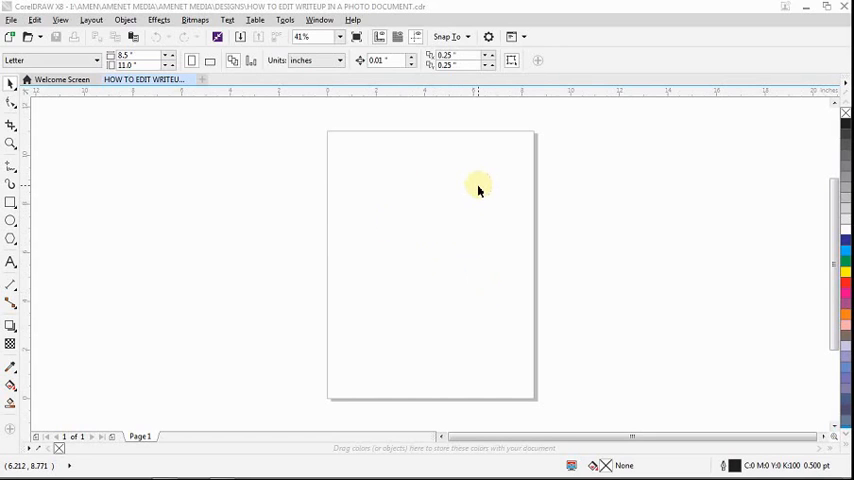
{"action": "mouse_move", "coordinate": [437, 197]}
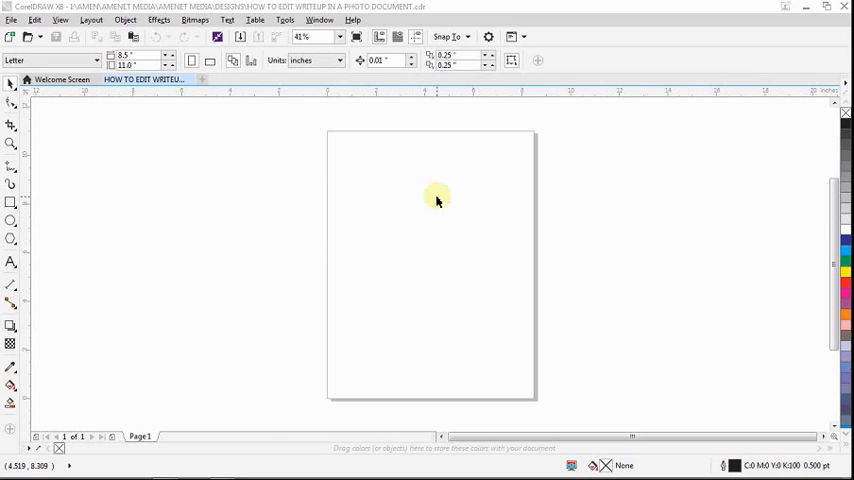
{"action": "mouse_move", "coordinate": [450, 207]}
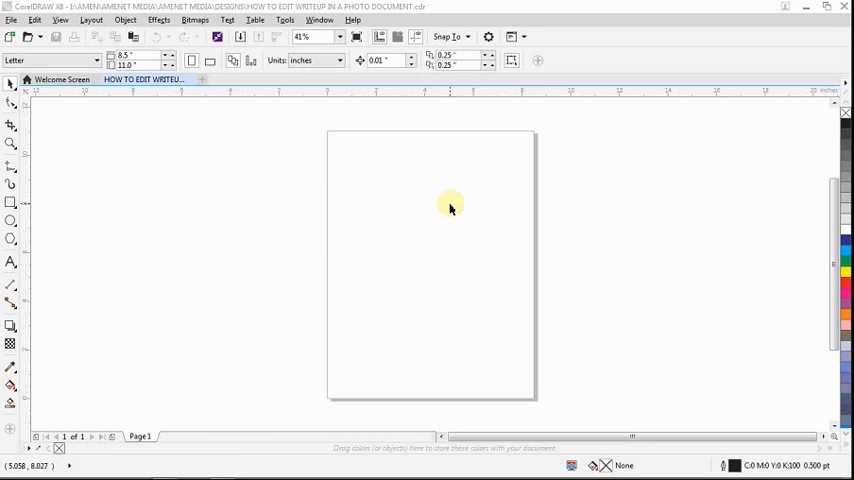
{"action": "mouse_move", "coordinate": [553, 157]}
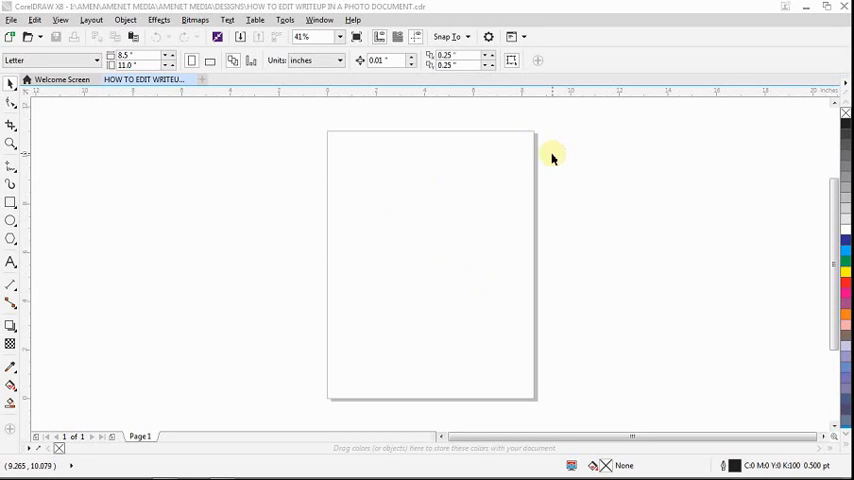
{"action": "mouse_move", "coordinate": [657, 170]}
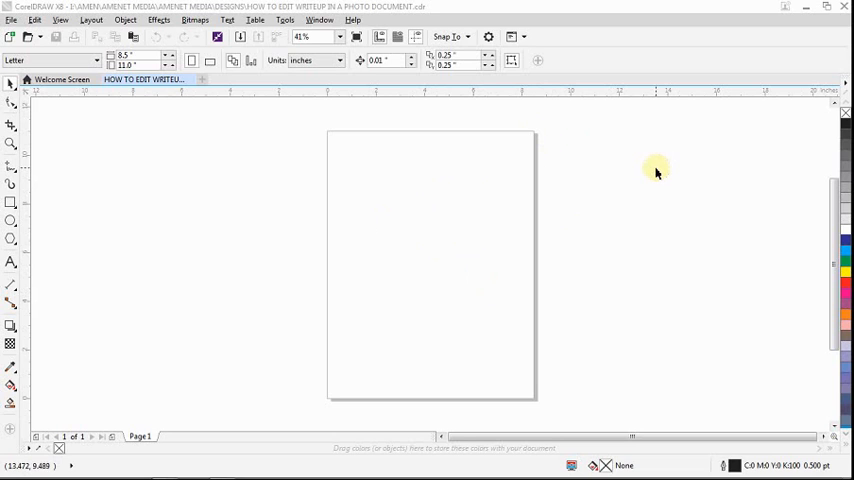
{"action": "mouse_move", "coordinate": [649, 197]}
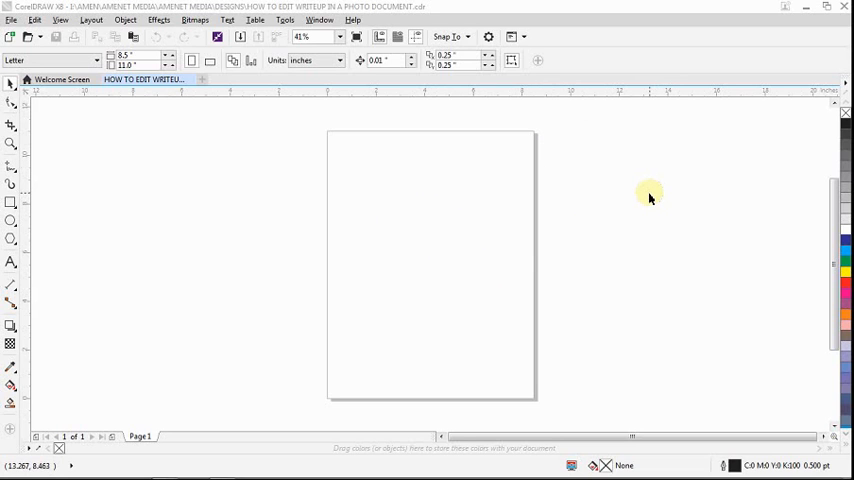
{"action": "mouse_move", "coordinate": [355, 113]}
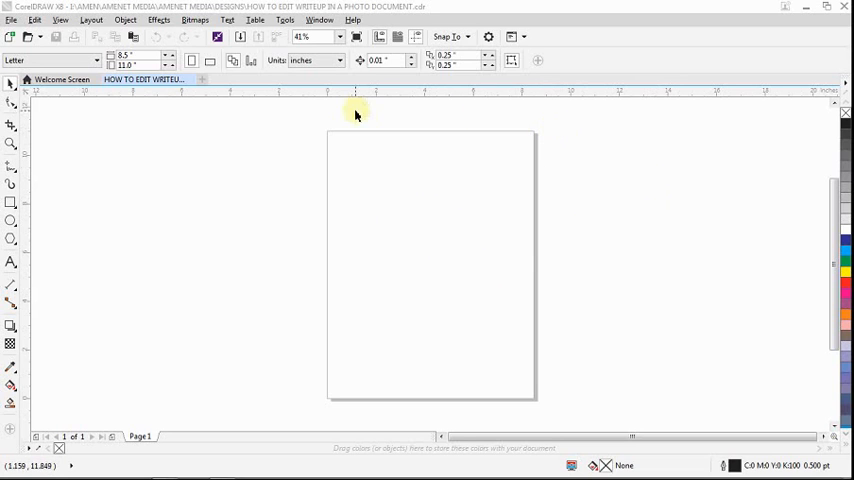
{"action": "mouse_move", "coordinate": [447, 356]}
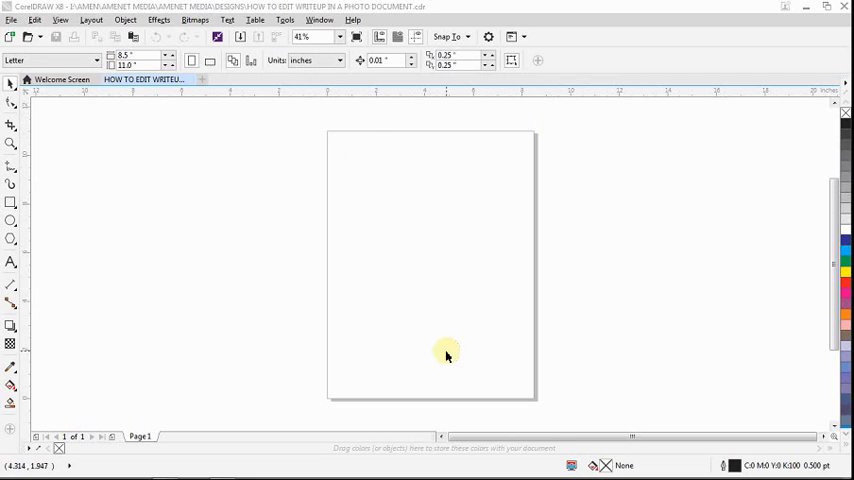
{"action": "mouse_move", "coordinate": [289, 385]}
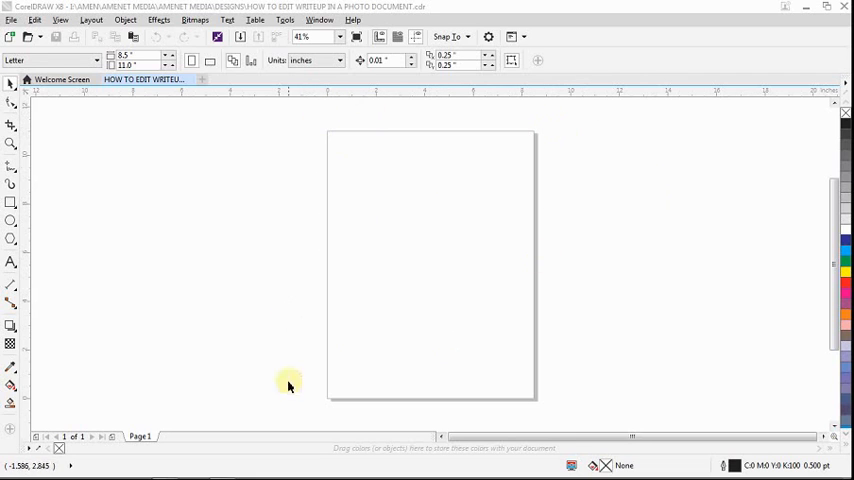
{"action": "mouse_move", "coordinate": [589, 224]}
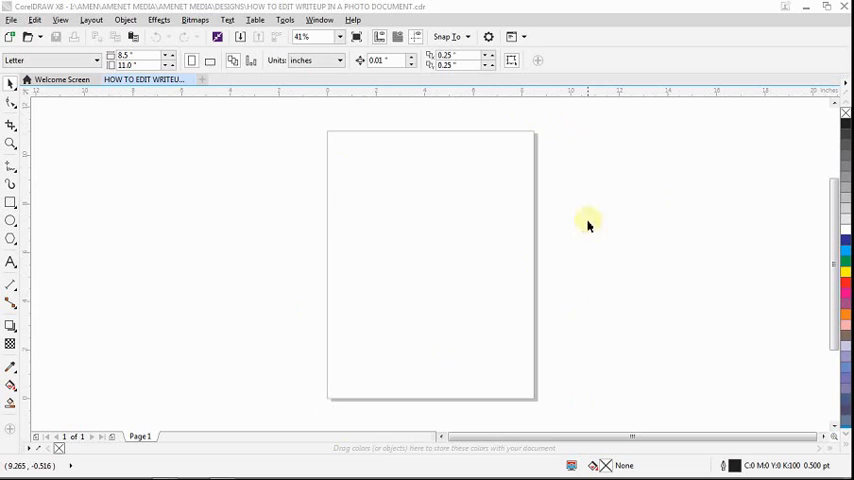
{"action": "mouse_move", "coordinate": [571, 409]}
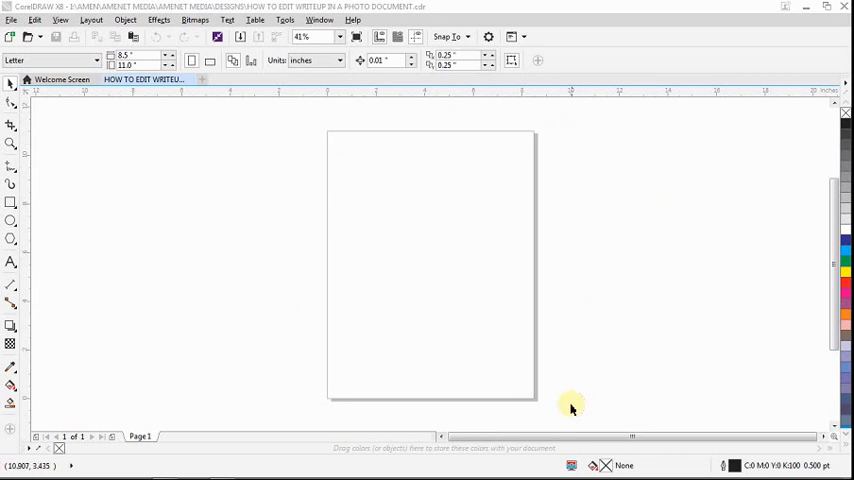
{"action": "mouse_move", "coordinate": [389, 117]}
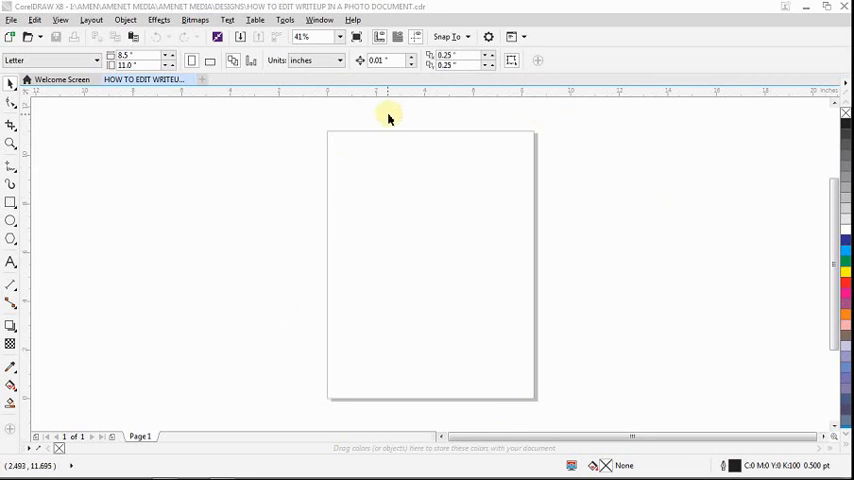
{"action": "mouse_move", "coordinate": [444, 117]}
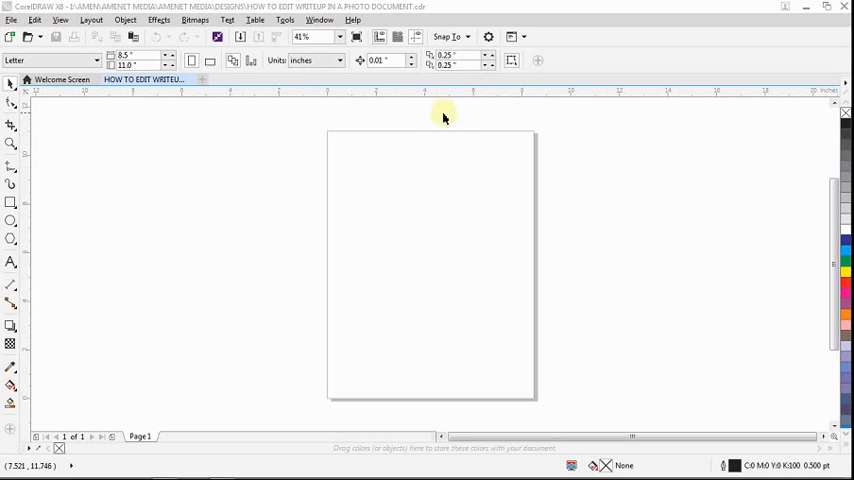
{"action": "mouse_move", "coordinate": [319, 131]}
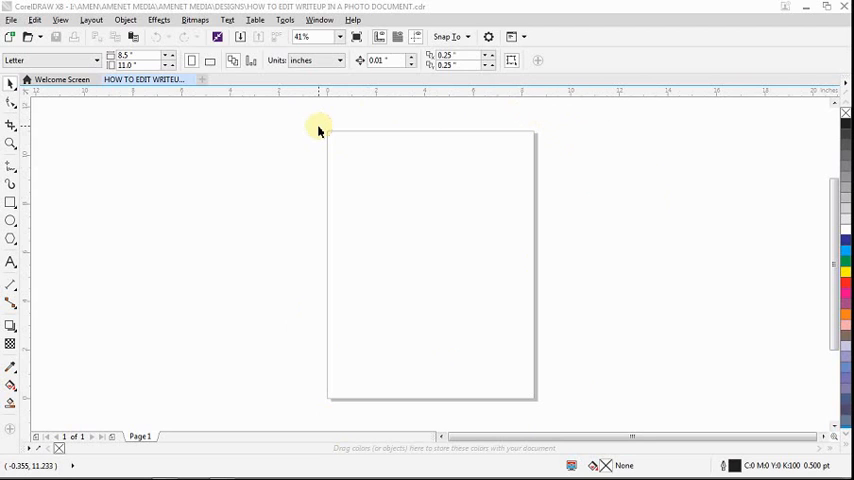
{"action": "mouse_move", "coordinate": [447, 217]}
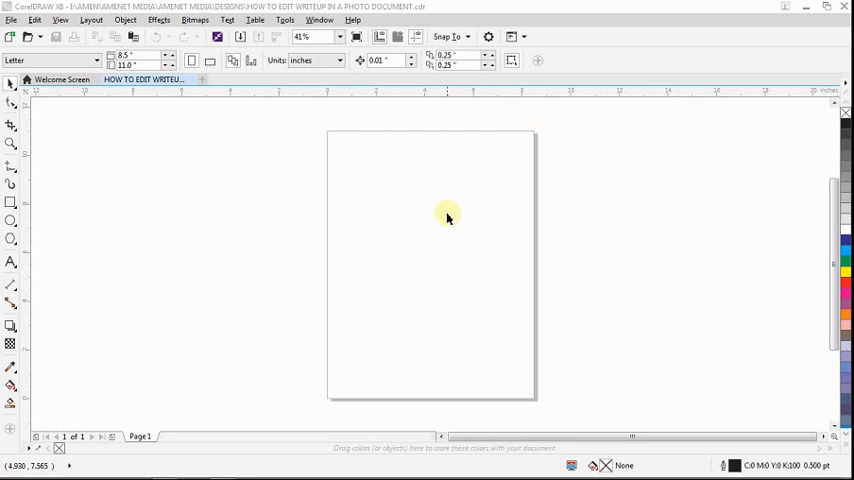
{"action": "mouse_move", "coordinate": [420, 190]}
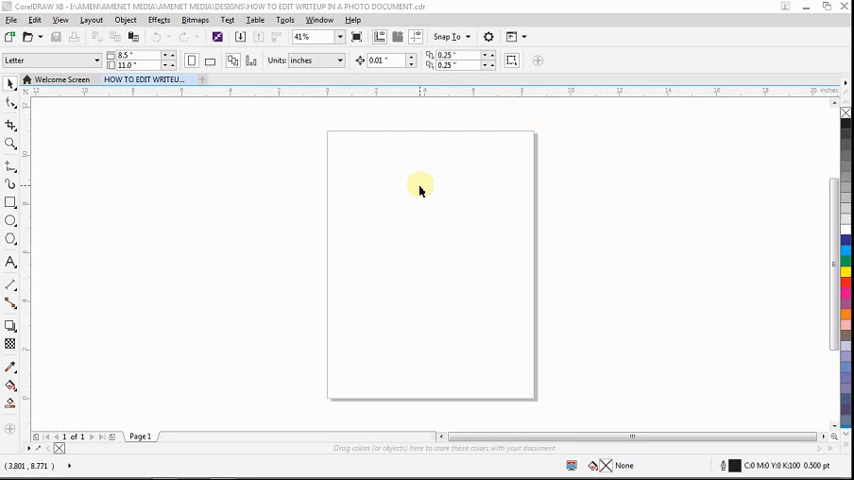
{"action": "mouse_move", "coordinate": [455, 190]}
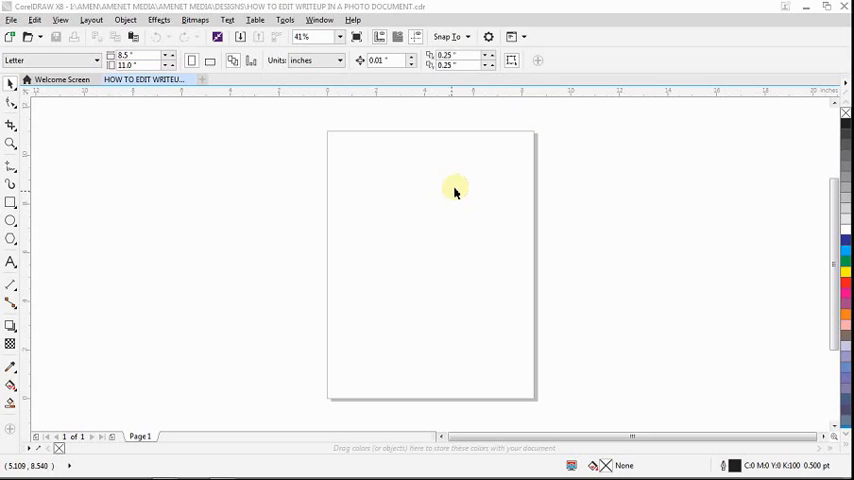
{"action": "mouse_move", "coordinate": [285, 388]}
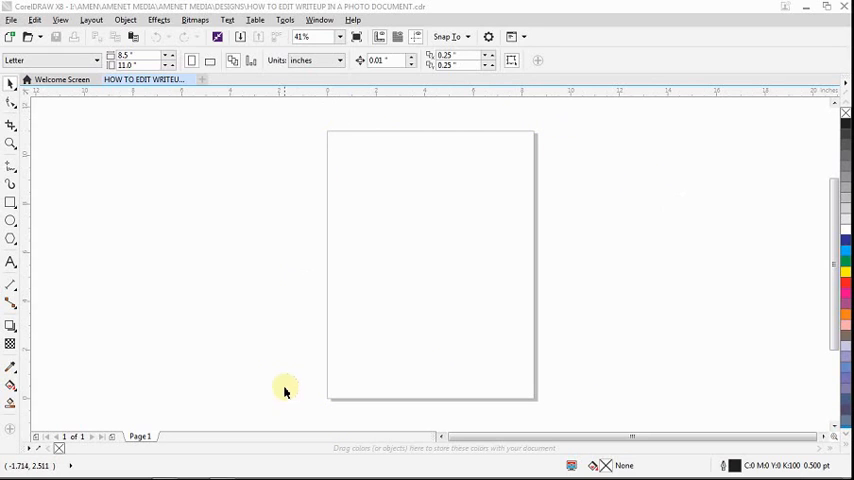
{"action": "mouse_move", "coordinate": [558, 267]}
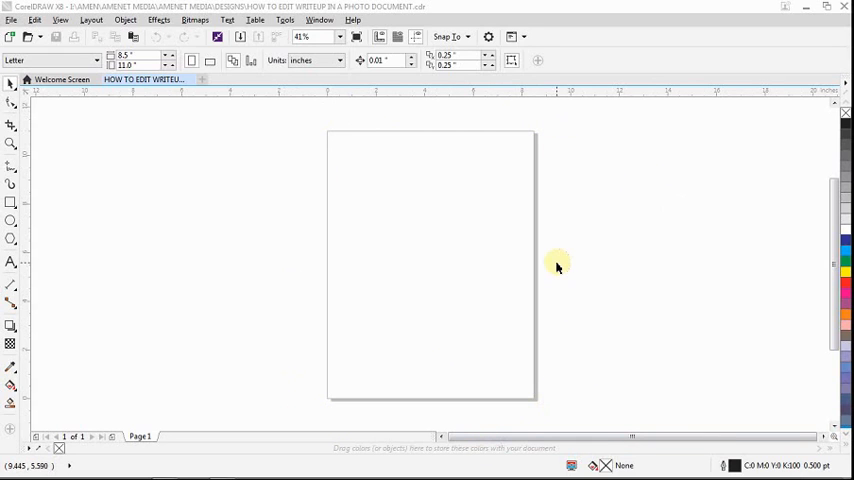
{"action": "mouse_move", "coordinate": [557, 283]}
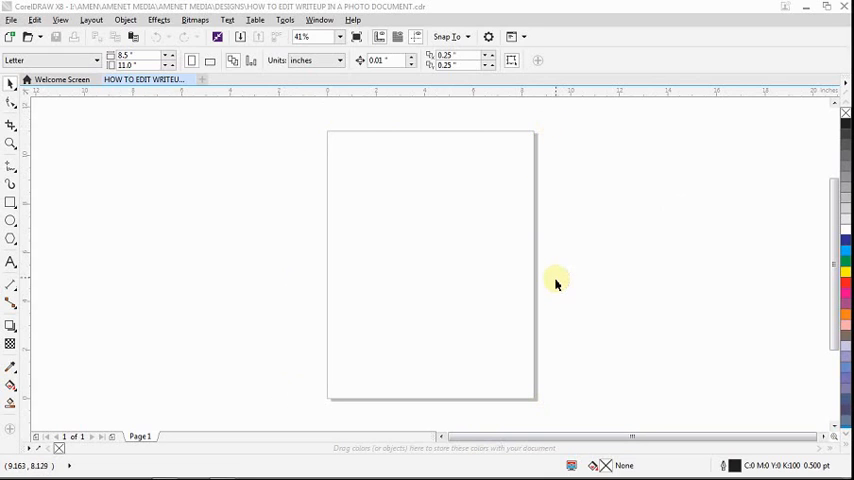
{"action": "mouse_move", "coordinate": [556, 280]}
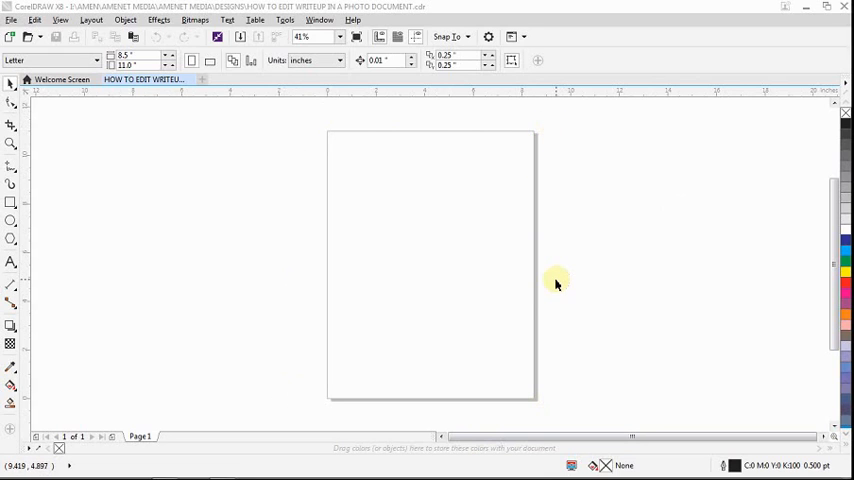
{"action": "mouse_move", "coordinate": [520, 137]}
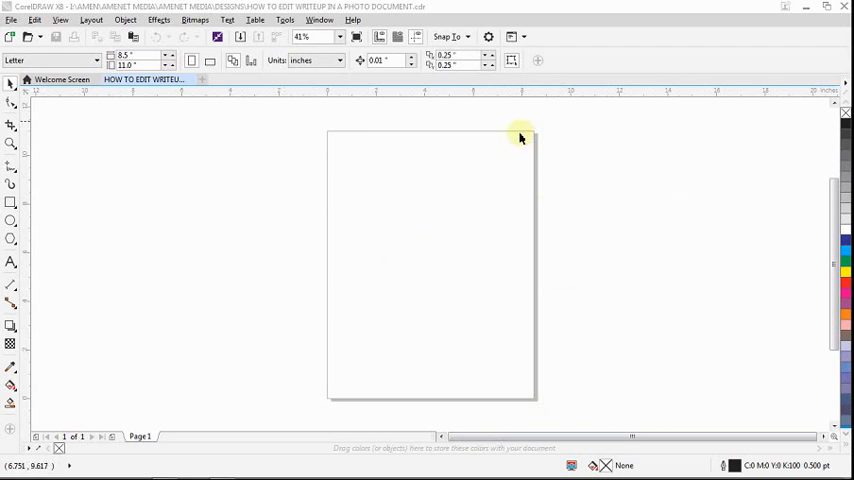
{"action": "mouse_move", "coordinate": [535, 182]}
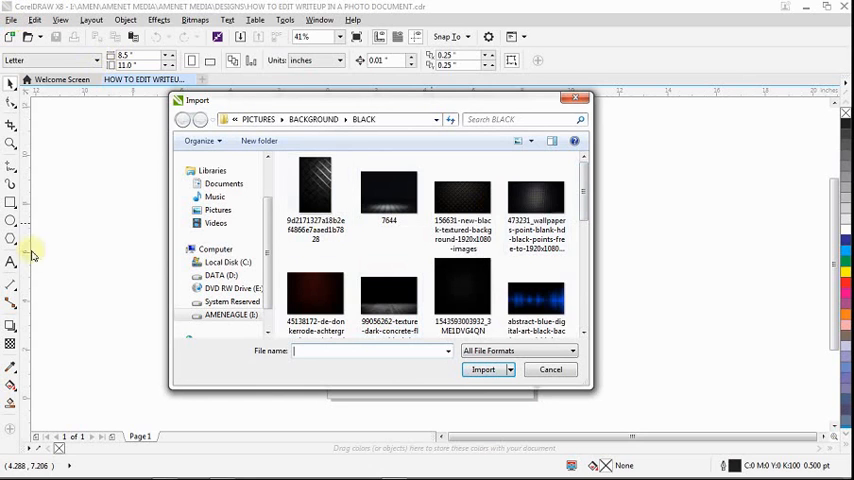
Step: Close the Import dialog without importing anything and bring up the File menu
{"action": "left_click", "coordinate": [550, 369]}
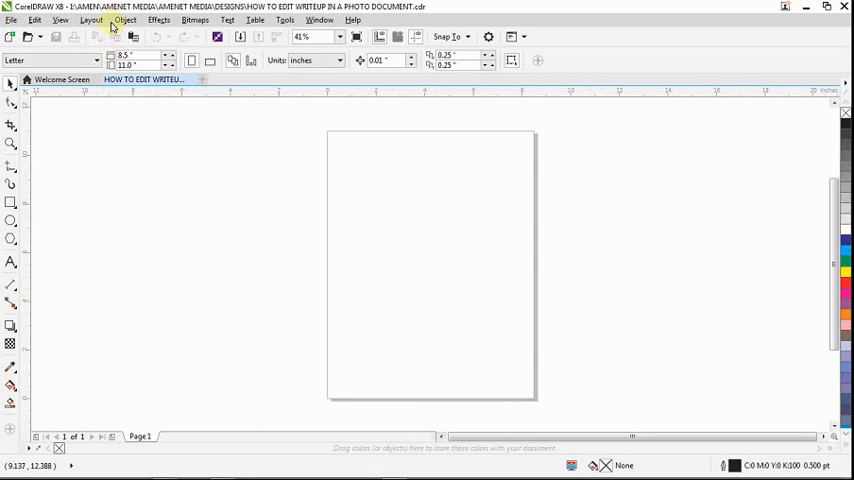
{"action": "left_click", "coordinate": [11, 19]}
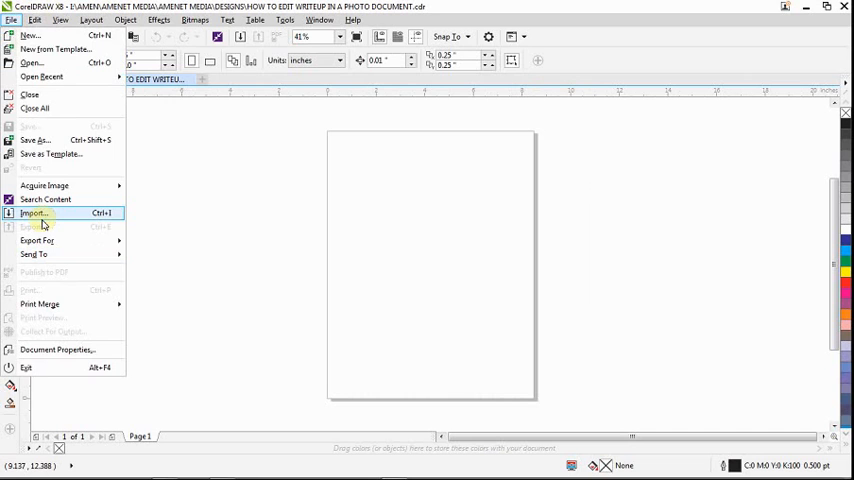
{"action": "mouse_move", "coordinate": [34, 213]}
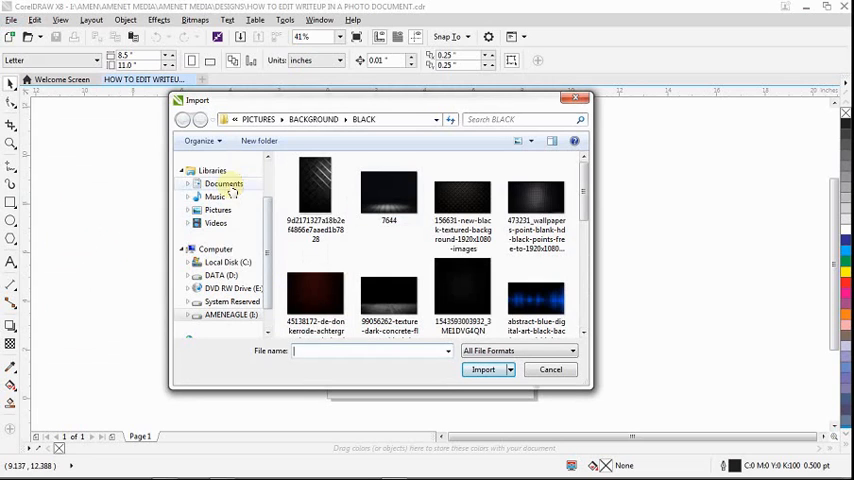
Step: Import both resume font images from Downloads and place them on the page
{"action": "scroll", "scroll_direction": "up", "scroll_amount": 3}
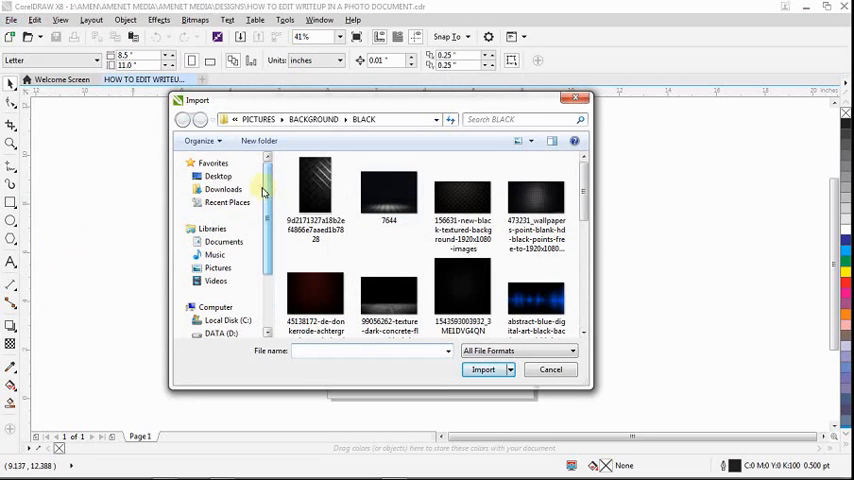
{"action": "left_click", "coordinate": [223, 189]}
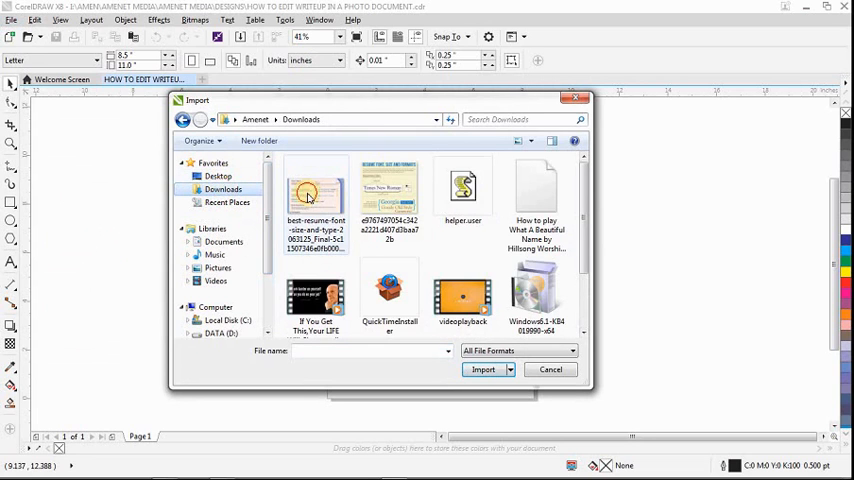
{"action": "left_click", "coordinate": [315, 195]}
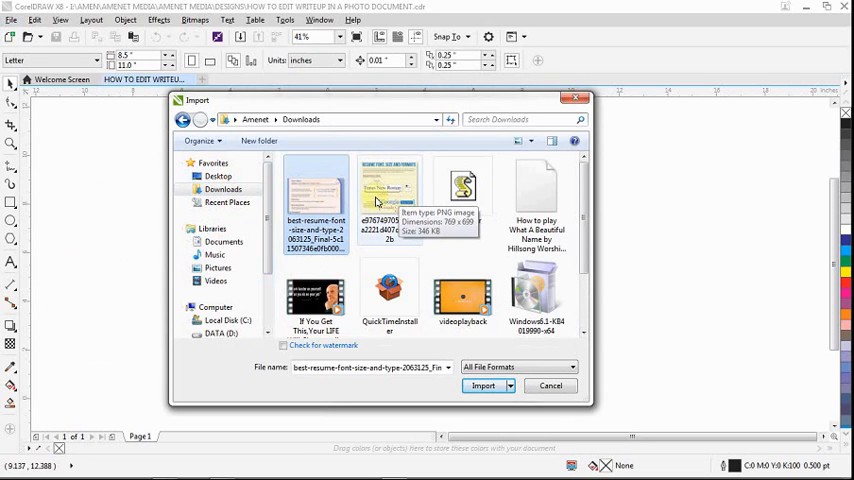
{"action": "left_click", "coordinate": [389, 190]}
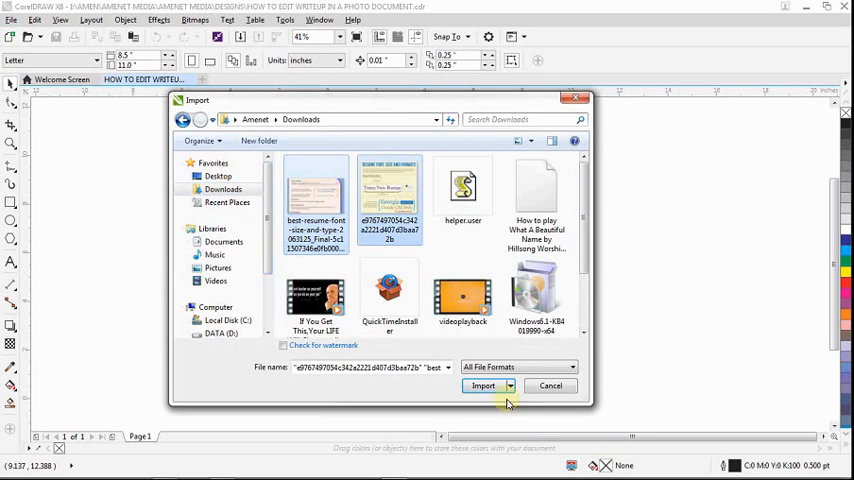
{"action": "left_click", "coordinate": [482, 386]}
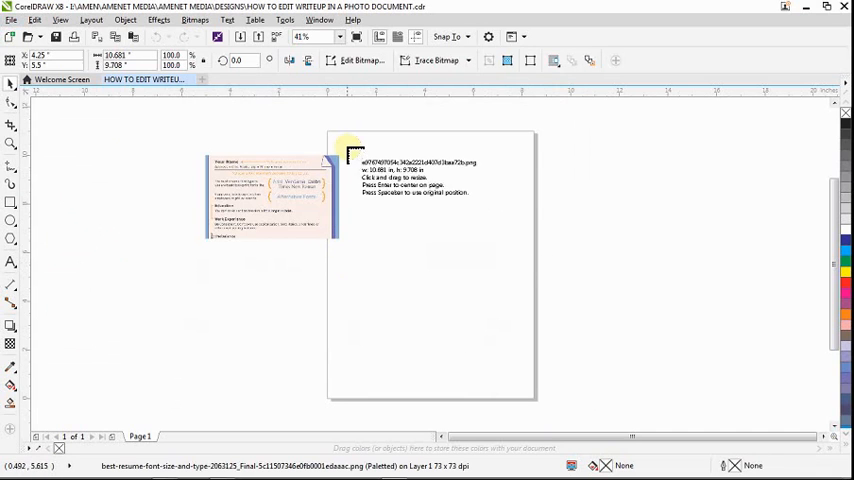
{"action": "left_click", "coordinate": [410, 200]}
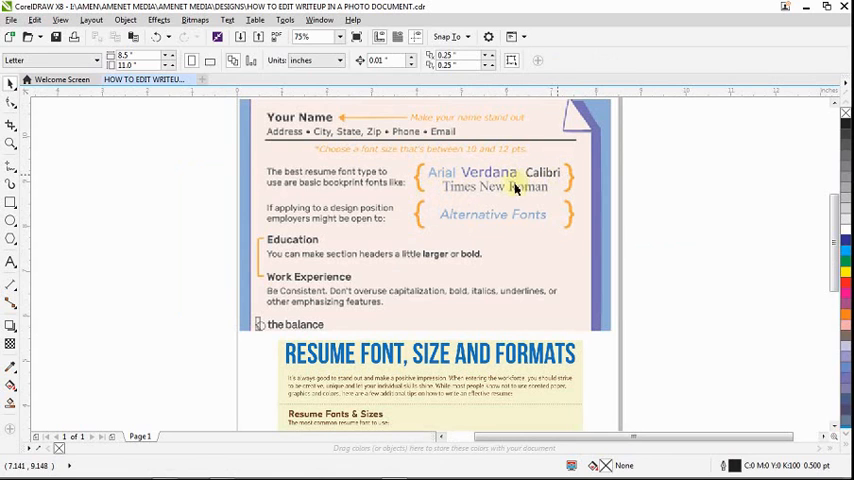
{"action": "mouse_move", "coordinate": [463, 198]}
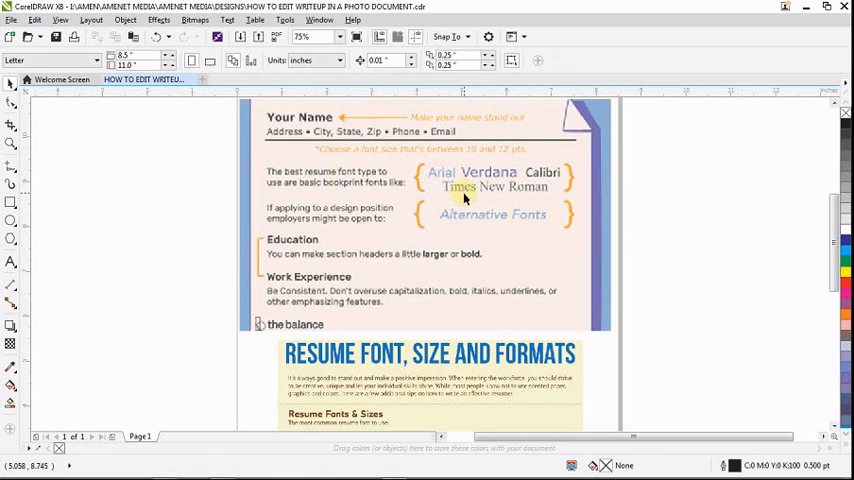
{"action": "mouse_move", "coordinate": [415, 185]}
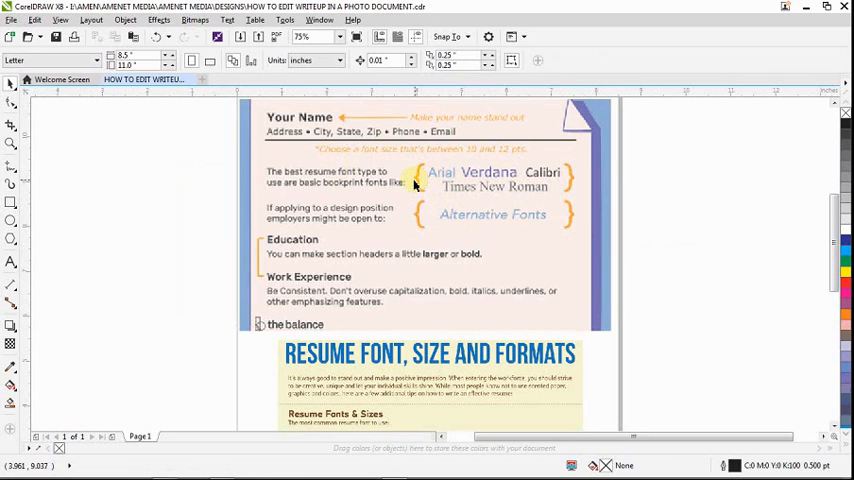
{"action": "mouse_move", "coordinate": [475, 188]}
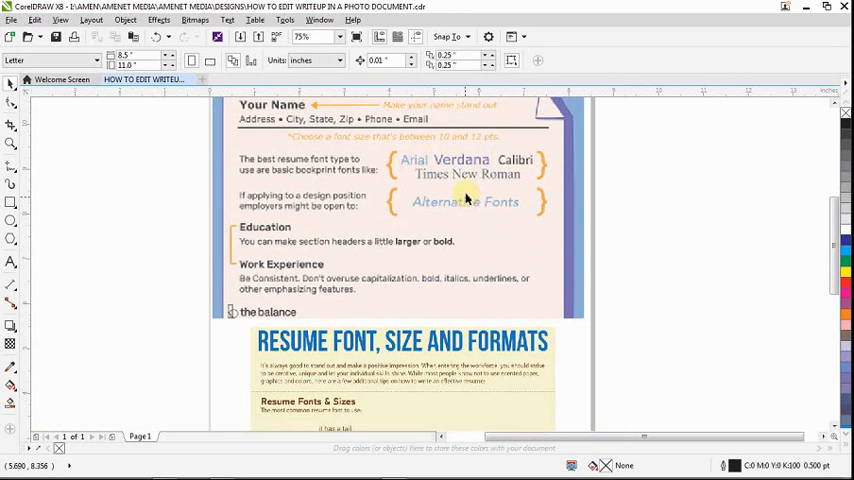
{"action": "mouse_move", "coordinate": [356, 188]}
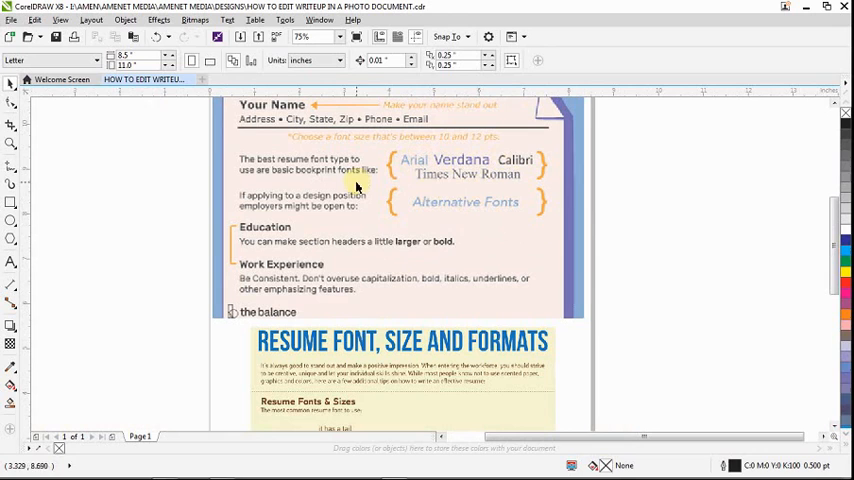
{"action": "mouse_move", "coordinate": [458, 185]}
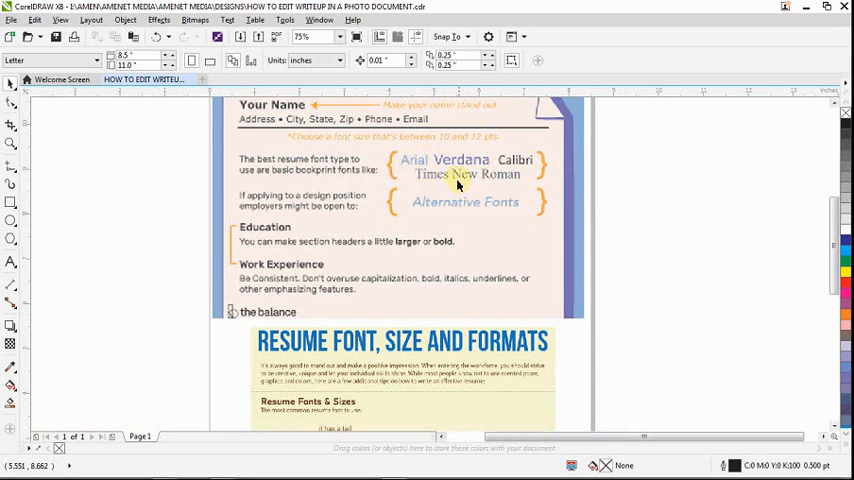
{"action": "mouse_move", "coordinate": [476, 200]}
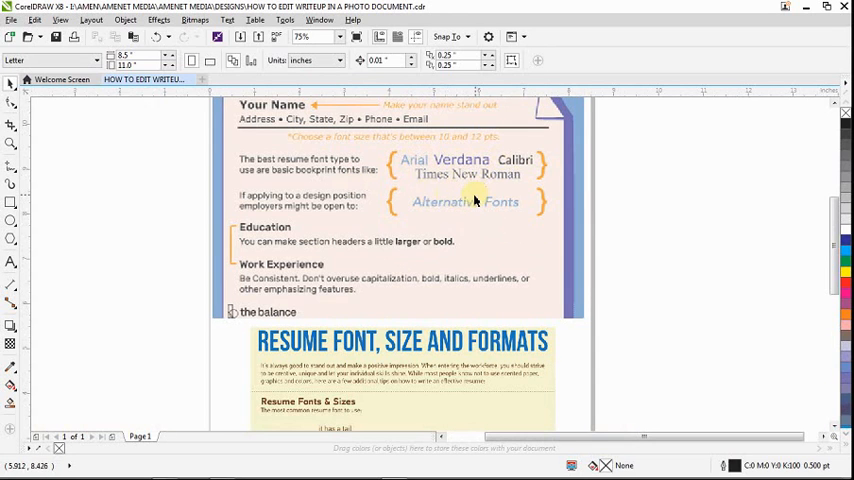
{"action": "mouse_move", "coordinate": [481, 213]}
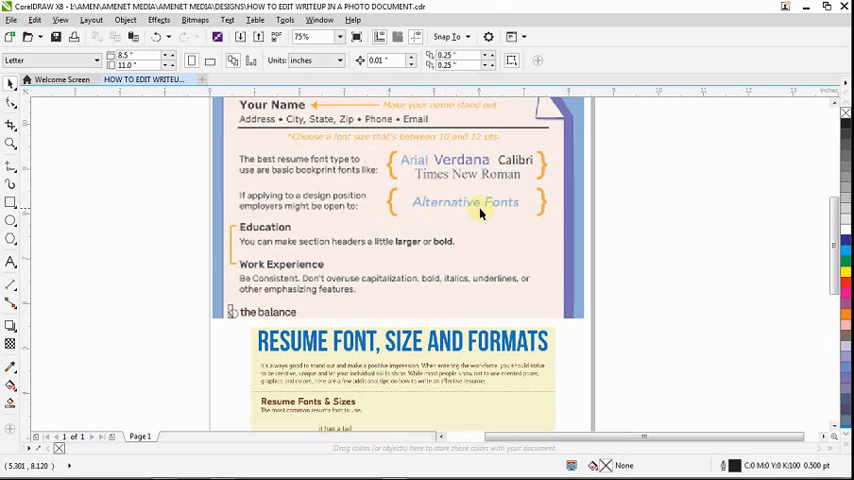
{"action": "mouse_move", "coordinate": [410, 207]}
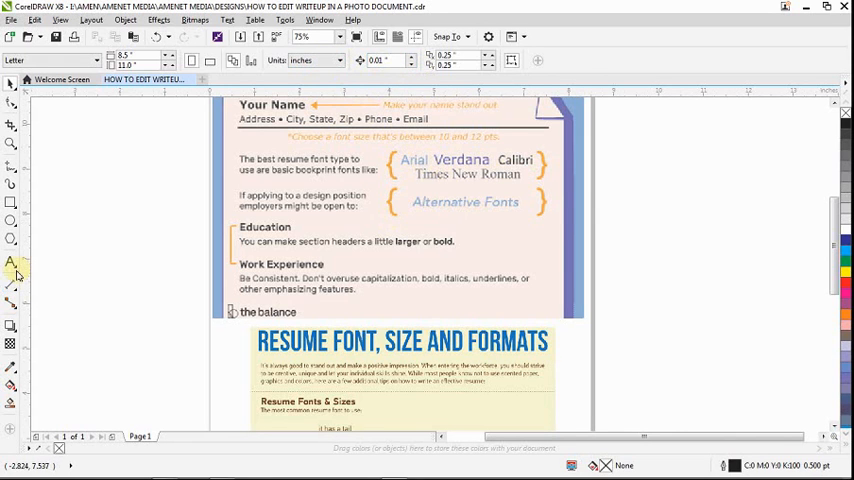
Step: Start a new artistic text object near the resume words and choose its typeface
{"action": "left_click", "coordinate": [11, 262]}
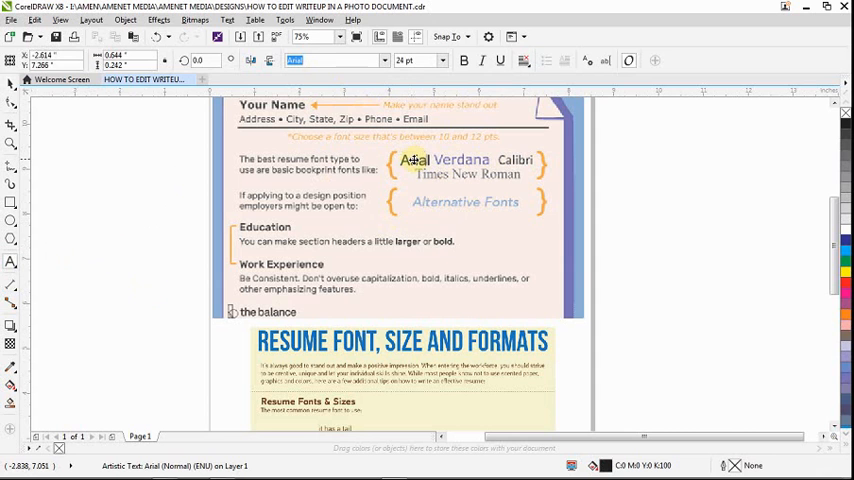
{"action": "left_click", "coordinate": [414, 160]}
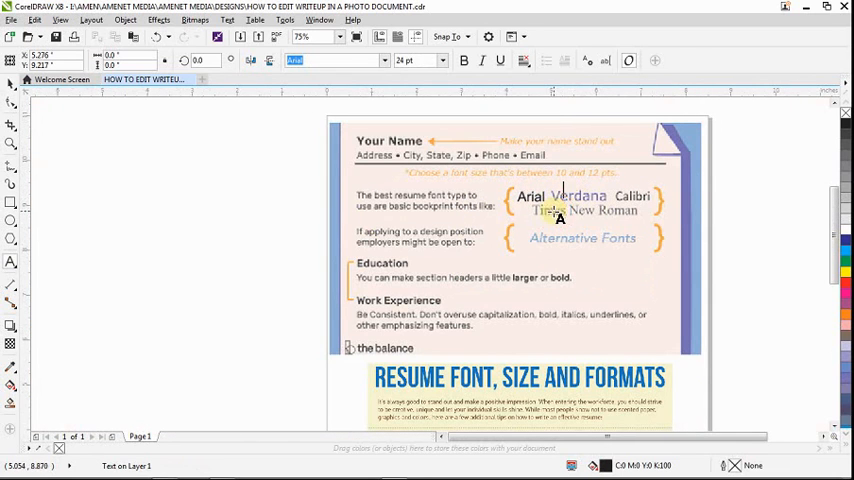
{"action": "mouse_move", "coordinate": [570, 200]}
{"action": "type", "text": "ver"}
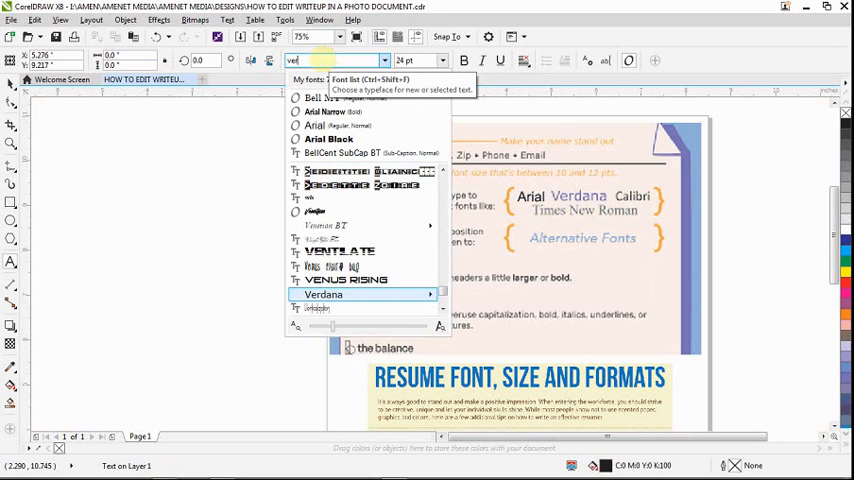
{"action": "left_click", "coordinate": [323, 294]}
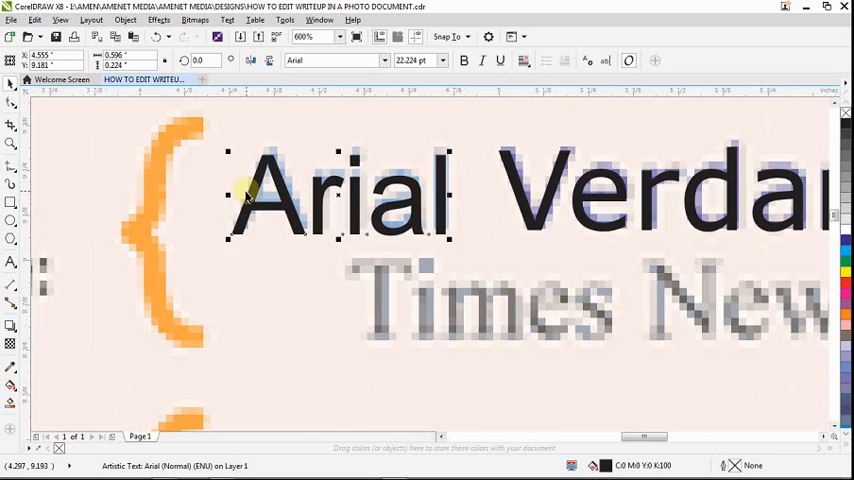
{"action": "left_click", "coordinate": [304, 37]}
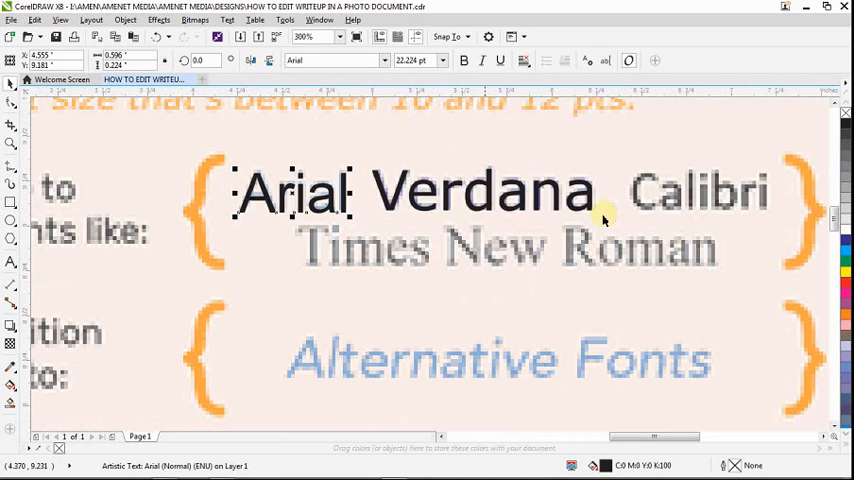
{"action": "mouse_move", "coordinate": [368, 202]}
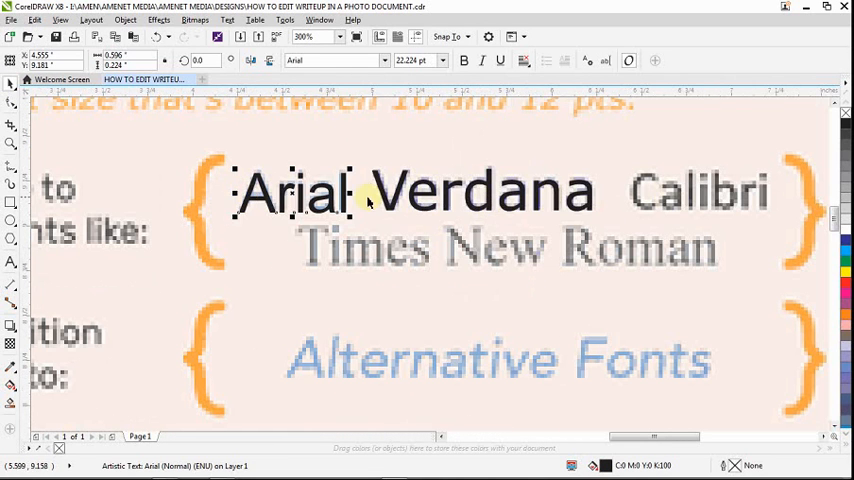
{"action": "left_click", "coordinate": [305, 37]}
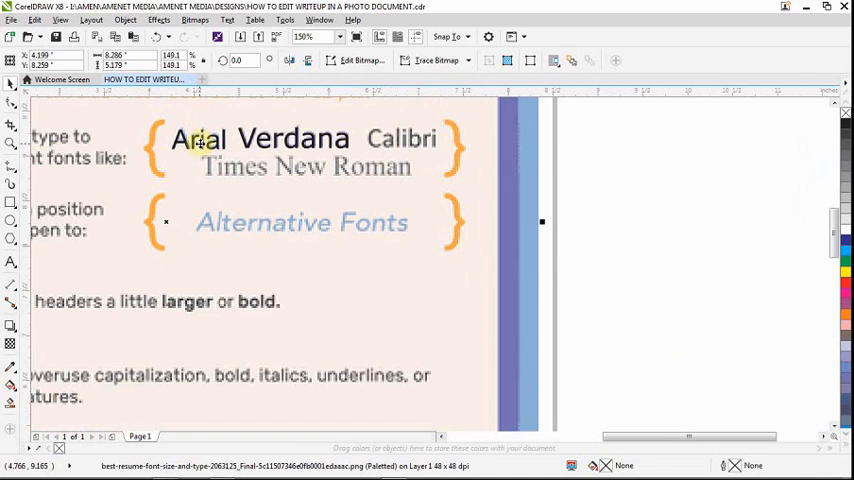
{"action": "mouse_move", "coordinate": [270, 140]}
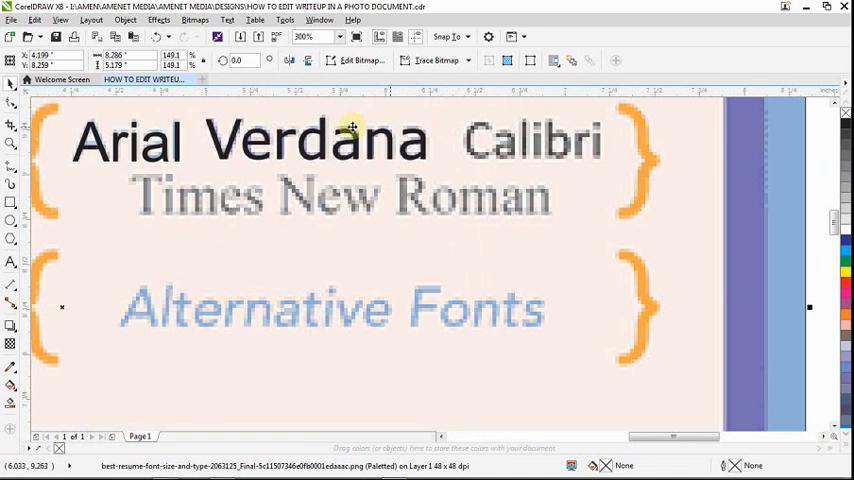
{"action": "mouse_move", "coordinate": [375, 138]}
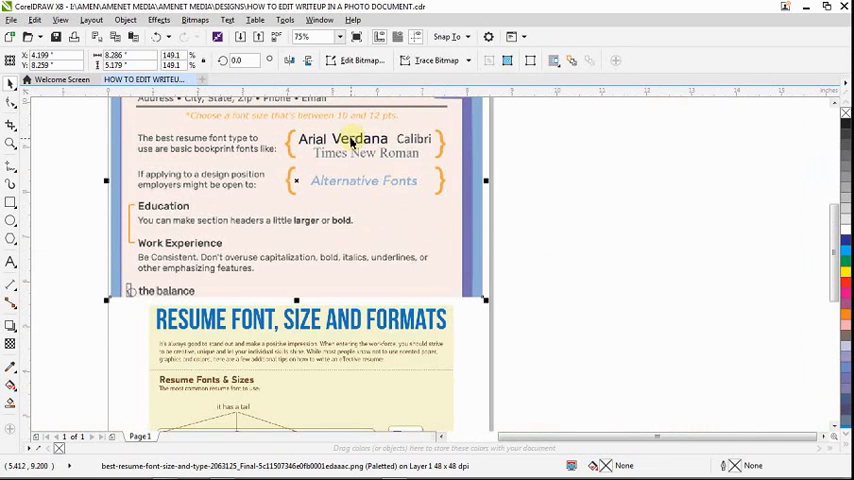
{"action": "mouse_move", "coordinate": [358, 142]}
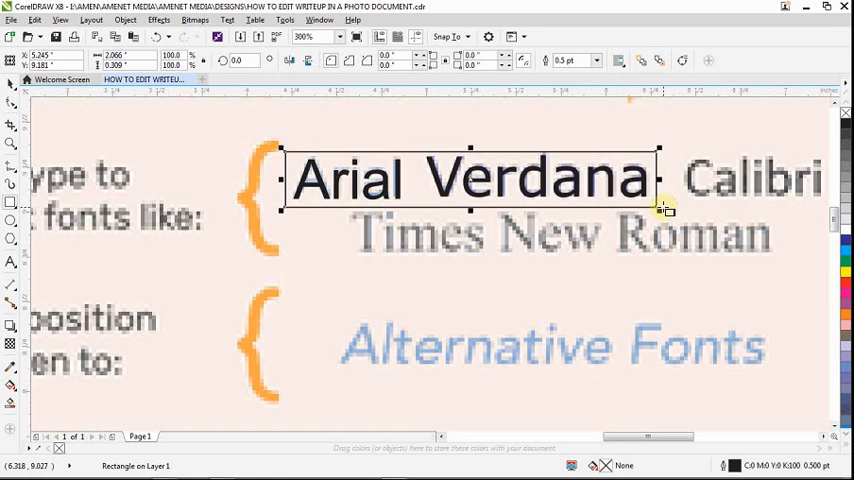
{"action": "mouse_move", "coordinate": [813, 252]}
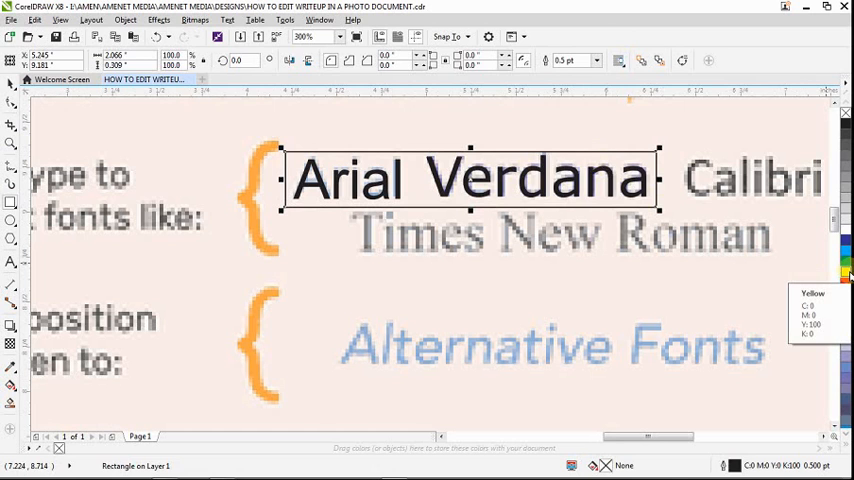
Step: Fill the rectangle covering 'Arial Verdana' with the Yellow palette swatch
{"action": "left_click", "coordinate": [846, 271]}
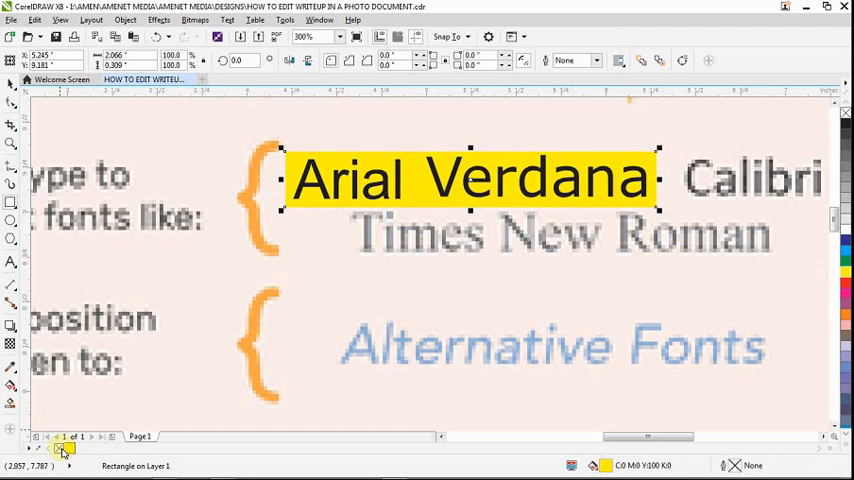
{"action": "mouse_move", "coordinate": [345, 175]}
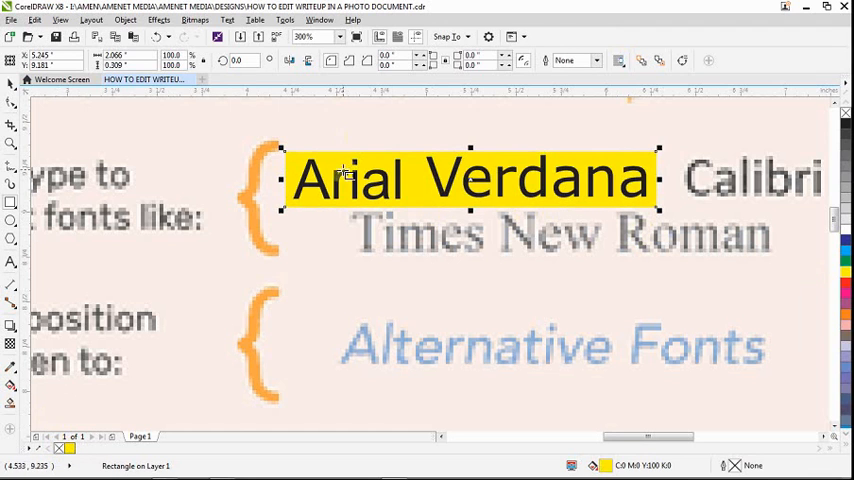
{"action": "mouse_move", "coordinate": [658, 140]}
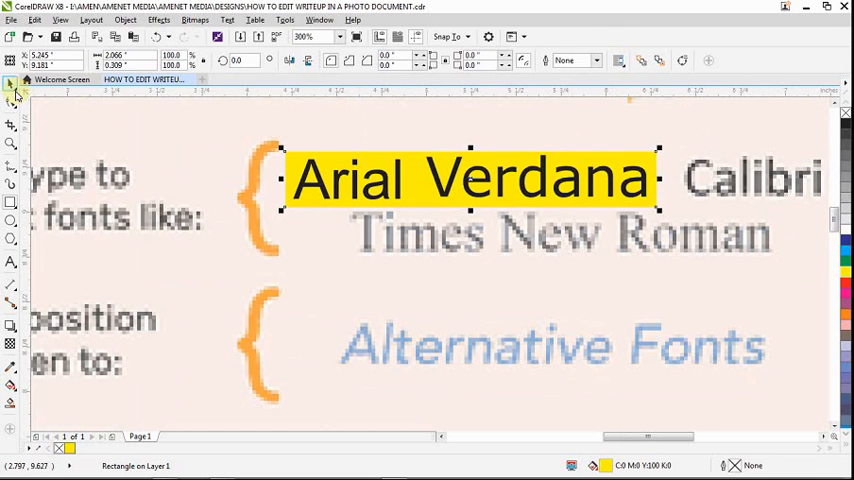
Step: Activate the Color Eyedropper from the Eyedropper flyout to sample a page colour
{"action": "left_click", "coordinate": [12, 91]}
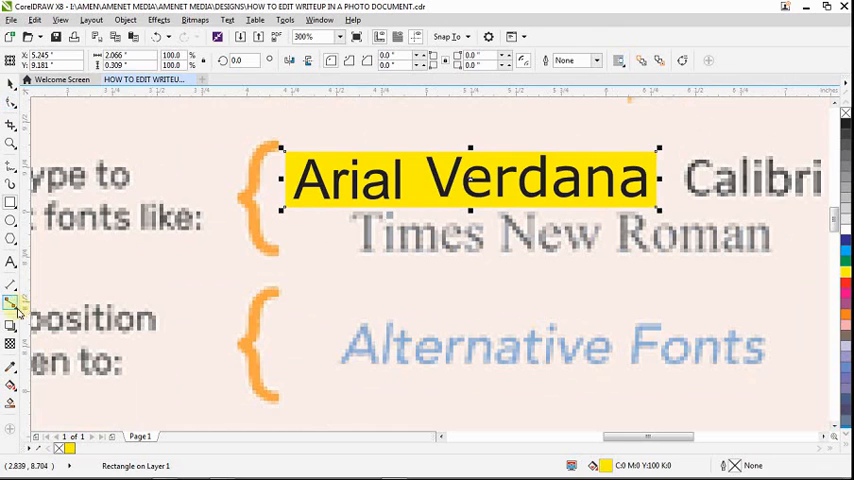
{"action": "mouse_move", "coordinate": [12, 330]}
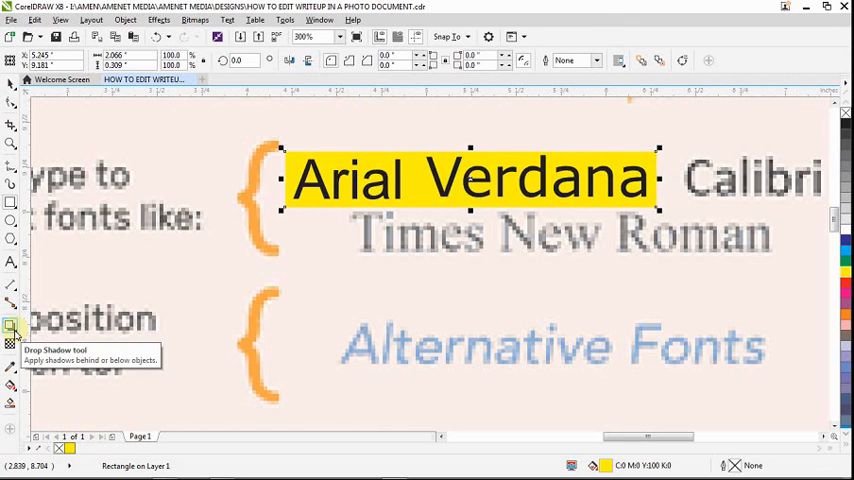
{"action": "left_click", "coordinate": [11, 328]}
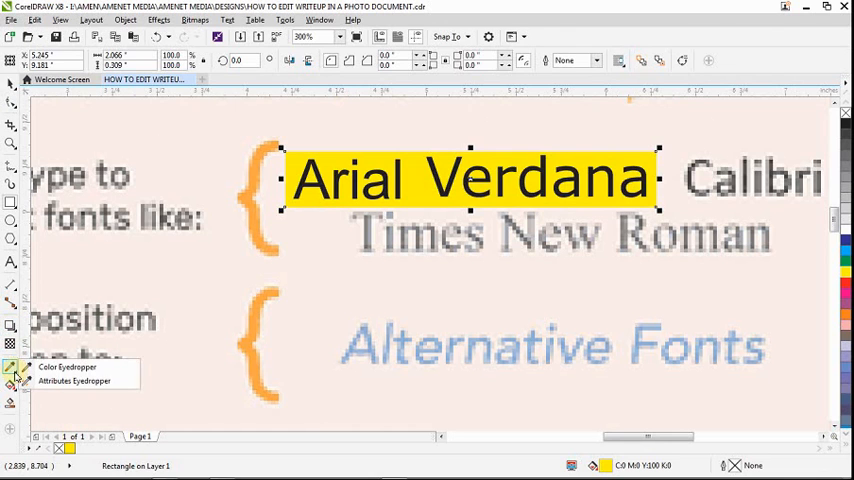
{"action": "left_click", "coordinate": [67, 367]}
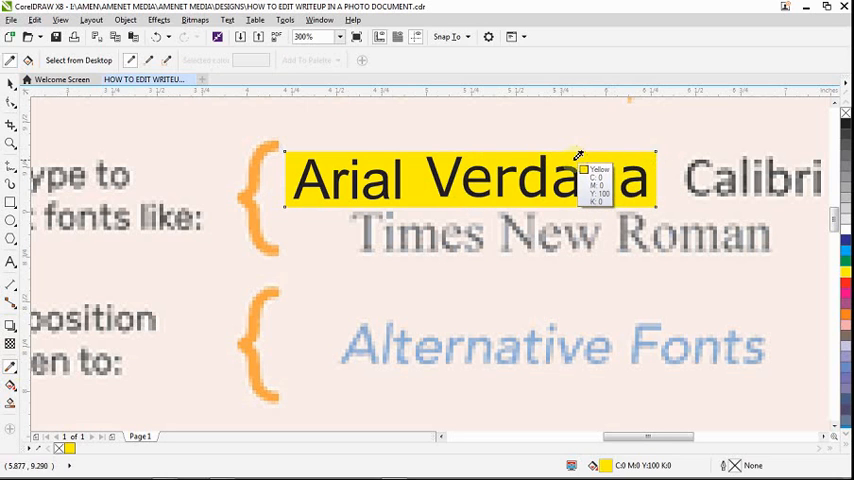
{"action": "mouse_move", "coordinate": [238, 190]}
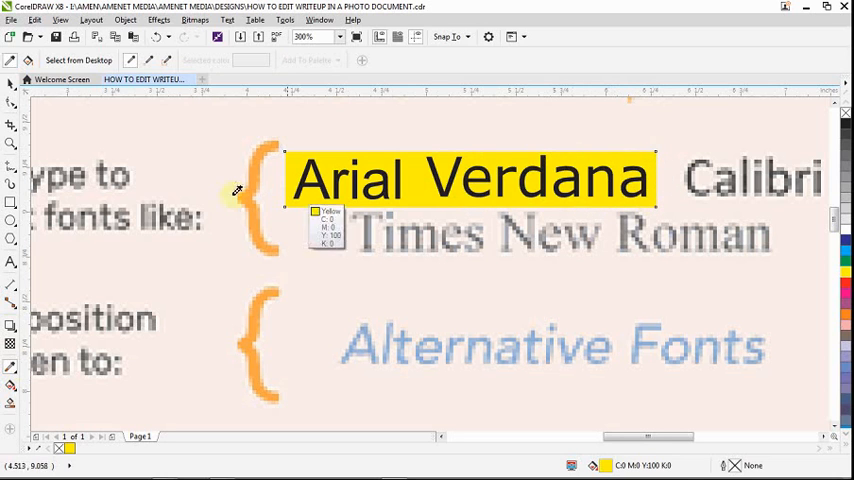
{"action": "mouse_move", "coordinate": [675, 143]}
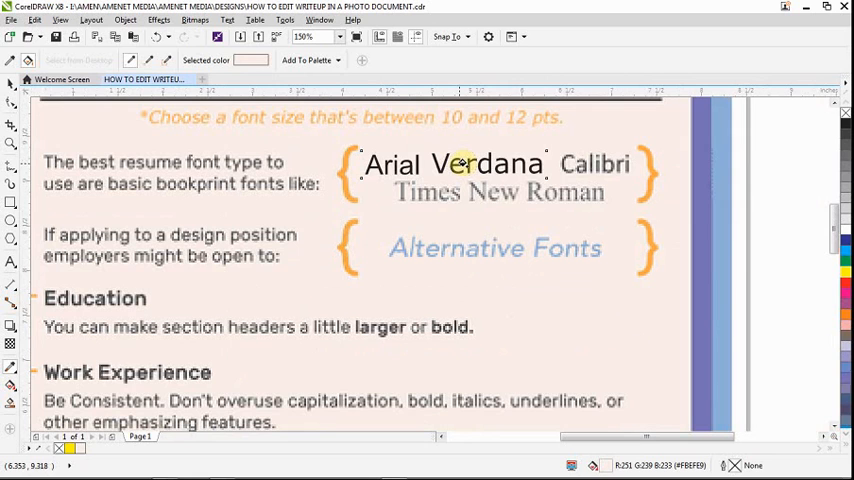
{"action": "mouse_move", "coordinate": [180, 138]}
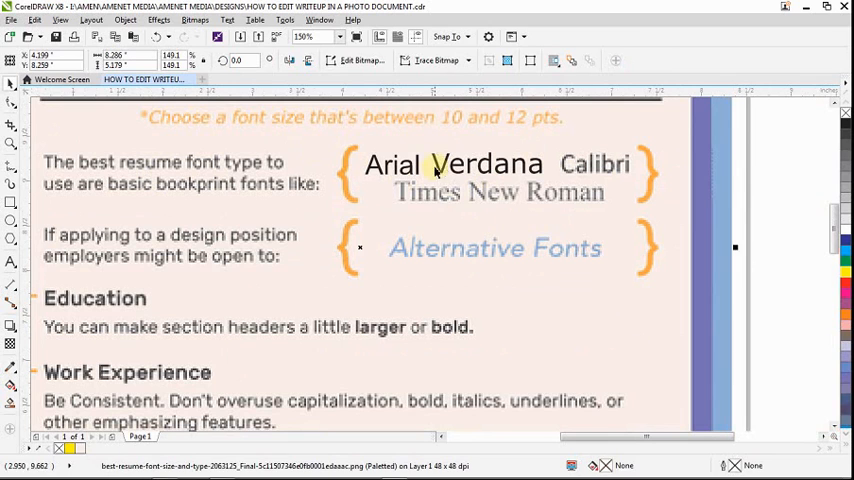
{"action": "mouse_move", "coordinate": [503, 173]}
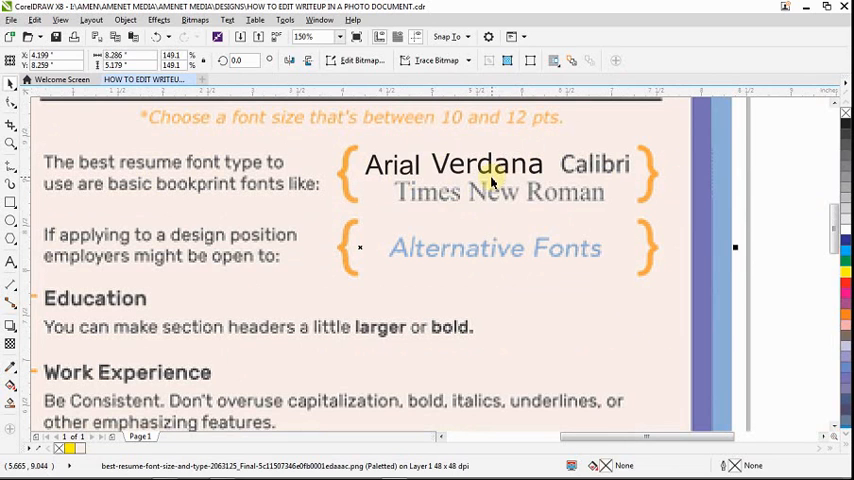
{"action": "mouse_move", "coordinate": [560, 250]}
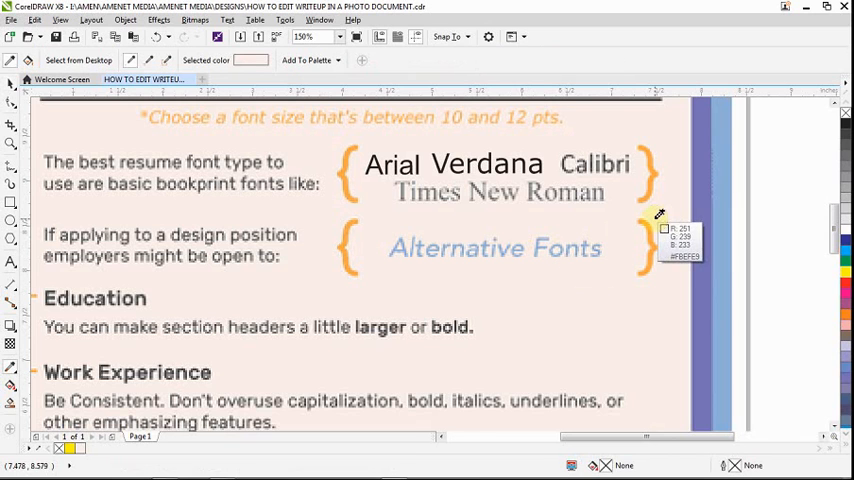
{"action": "mouse_move", "coordinate": [540, 265]}
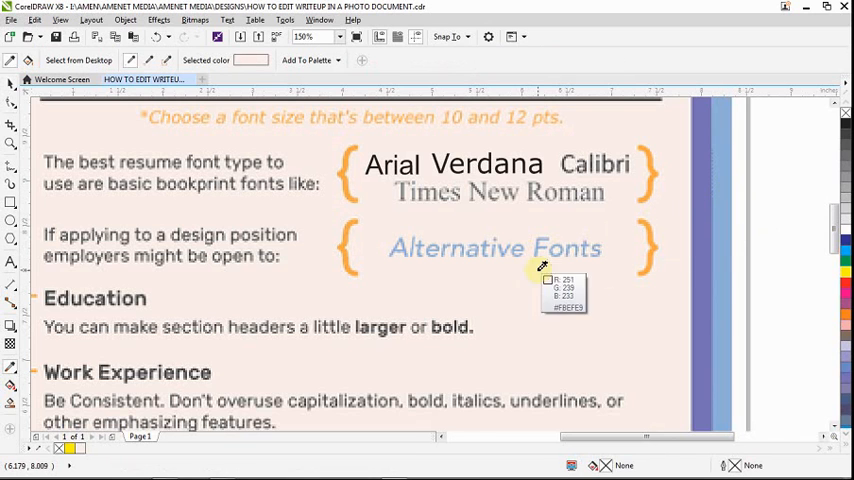
{"action": "mouse_move", "coordinate": [588, 247]}
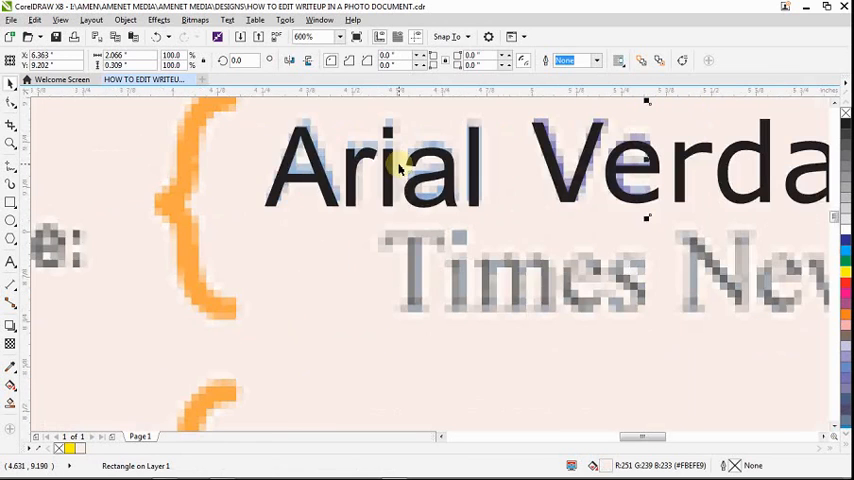
{"action": "mouse_move", "coordinate": [437, 138]}
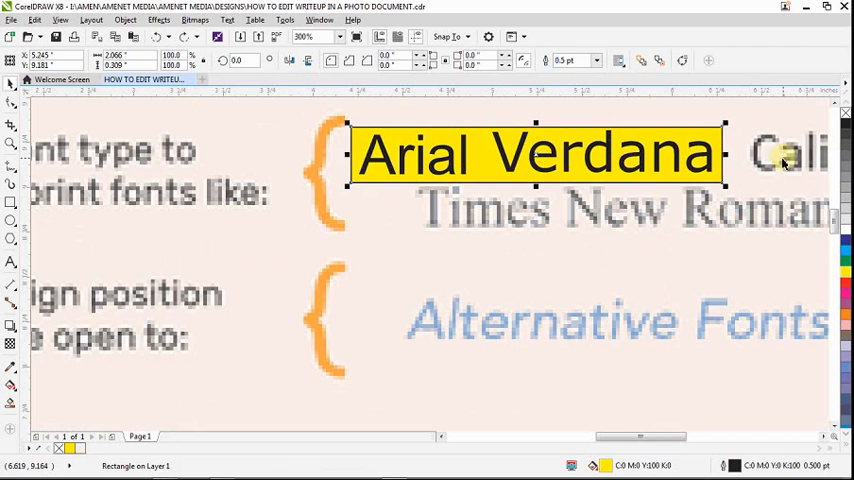
Step: Drag the yellow rectangle down onto the Times New Roman line
{"action": "left_click_drag", "start_coordinate": [535, 155], "coordinate": [535, 228]}
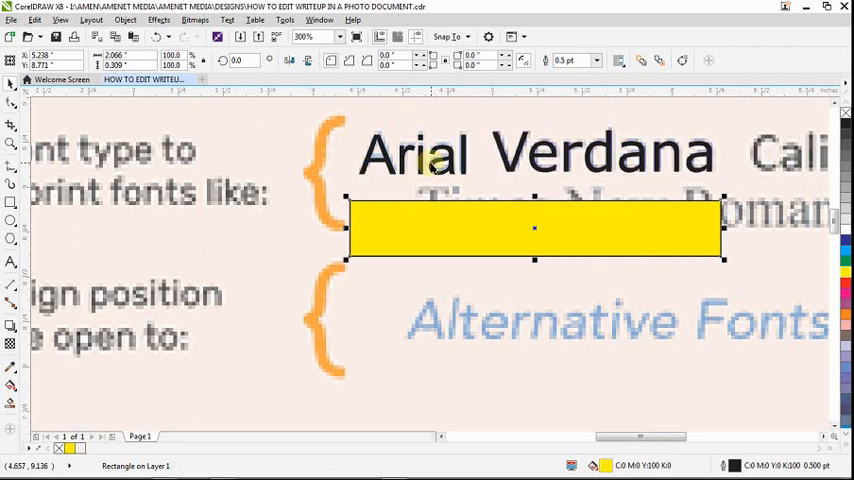
{"action": "mouse_move", "coordinate": [370, 167]}
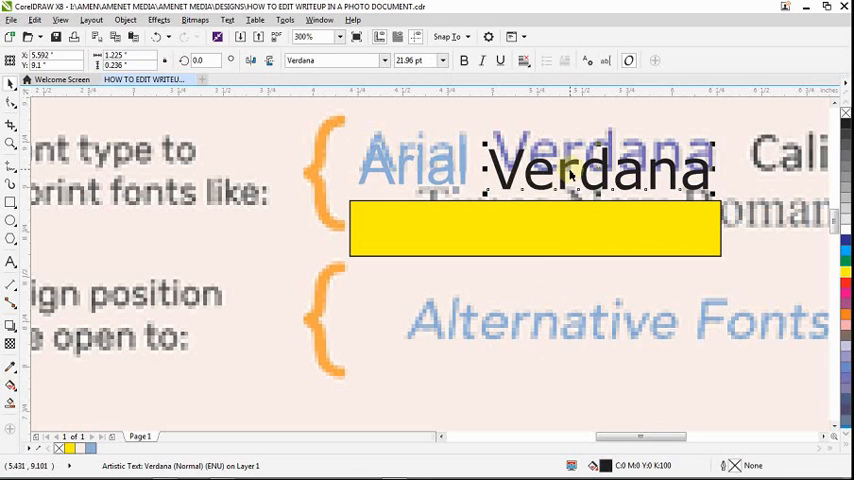
{"action": "mouse_move", "coordinate": [520, 205]}
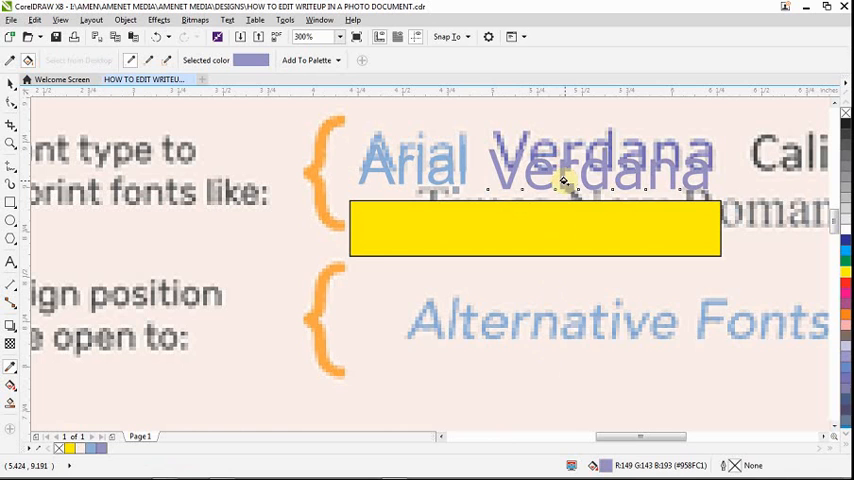
{"action": "mouse_move", "coordinate": [405, 172]}
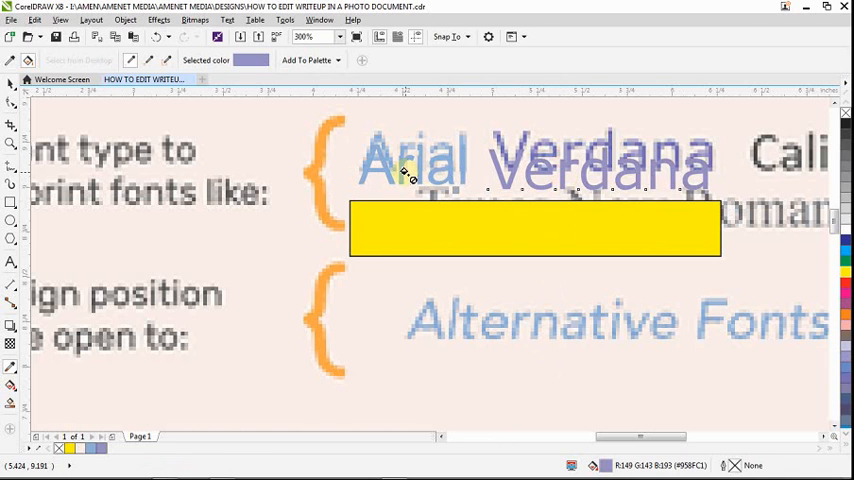
Step: Select the Arial text, the Verdana text, then the rectangle hiding the old words
{"action": "left_click", "coordinate": [400, 160]}
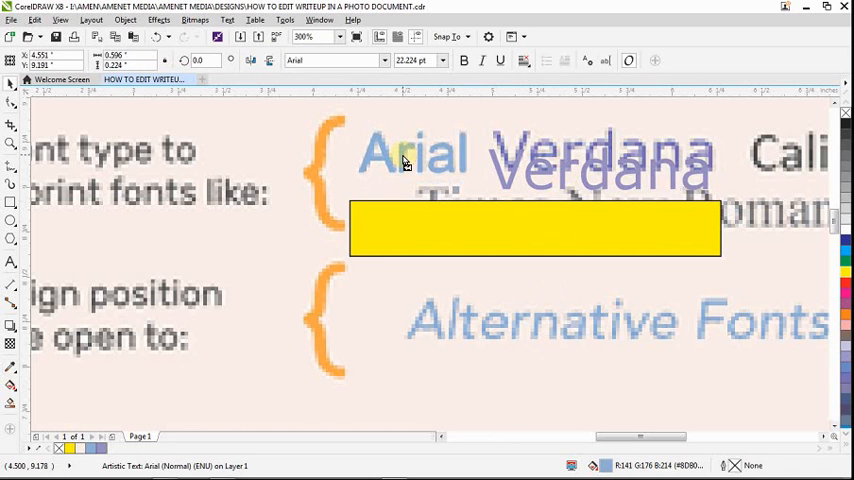
{"action": "left_click", "coordinate": [410, 153]}
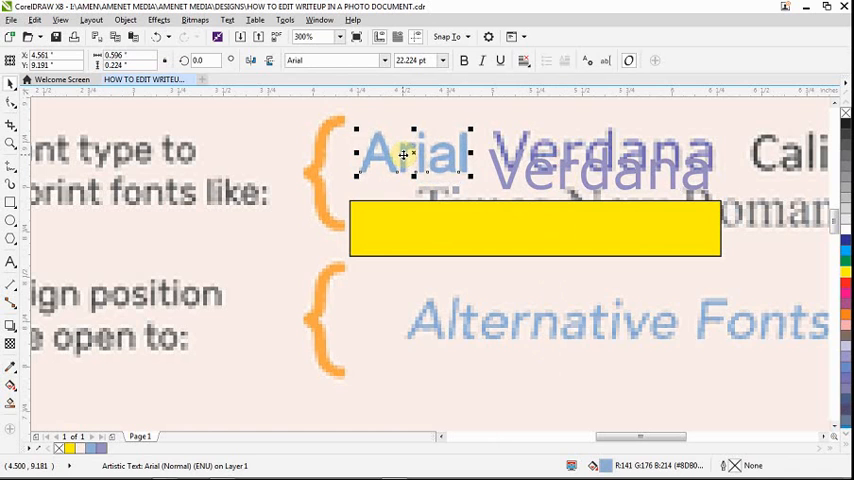
{"action": "left_click", "coordinate": [600, 160]}
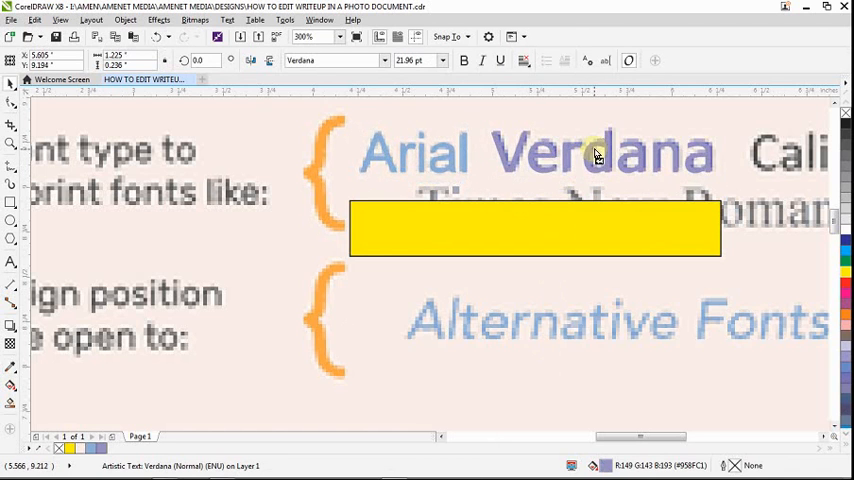
{"action": "left_click", "coordinate": [600, 151]}
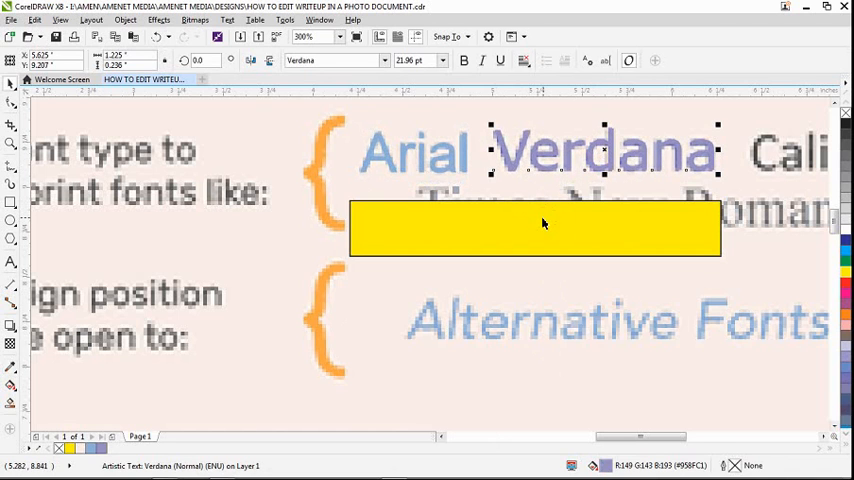
{"action": "left_click", "coordinate": [545, 150]}
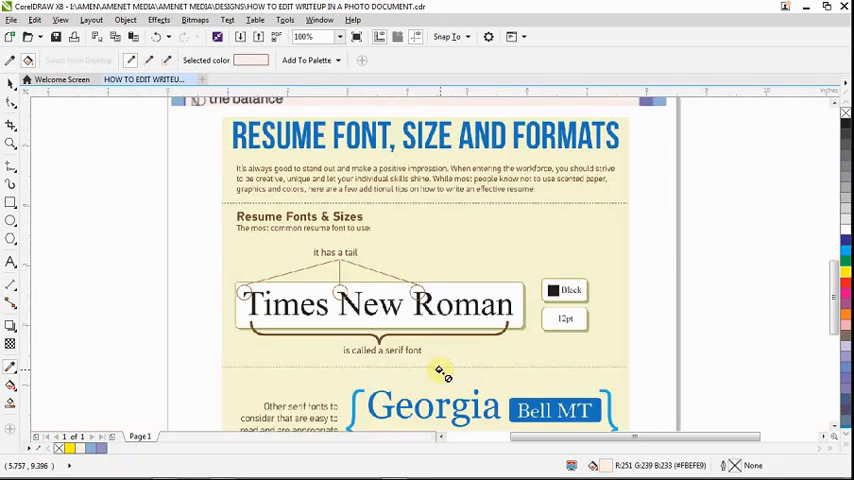
{"action": "mouse_move", "coordinate": [320, 323]}
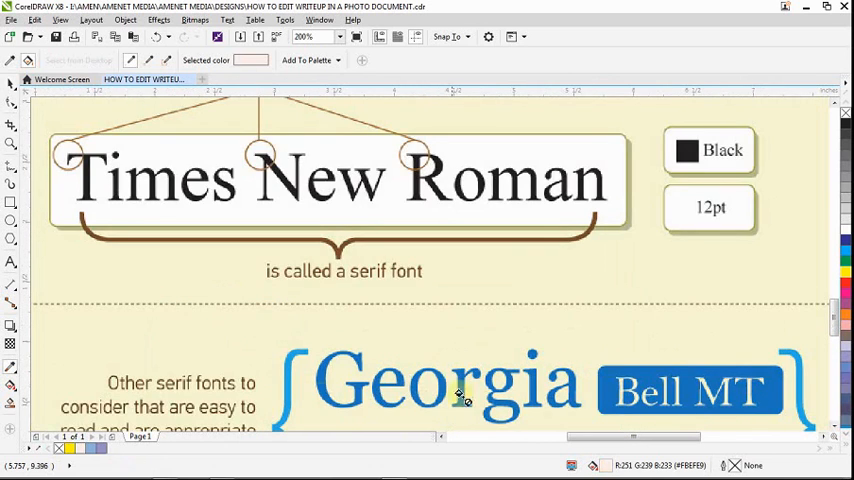
{"action": "mouse_move", "coordinate": [475, 398]}
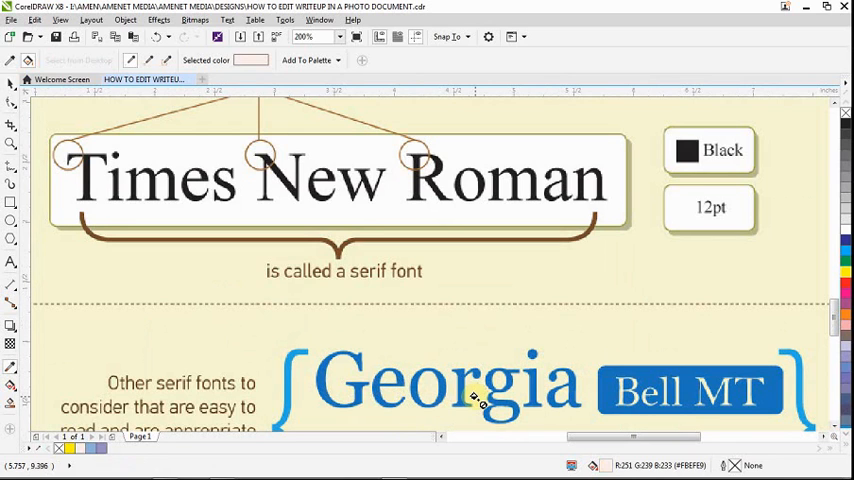
{"action": "mouse_move", "coordinate": [637, 318]}
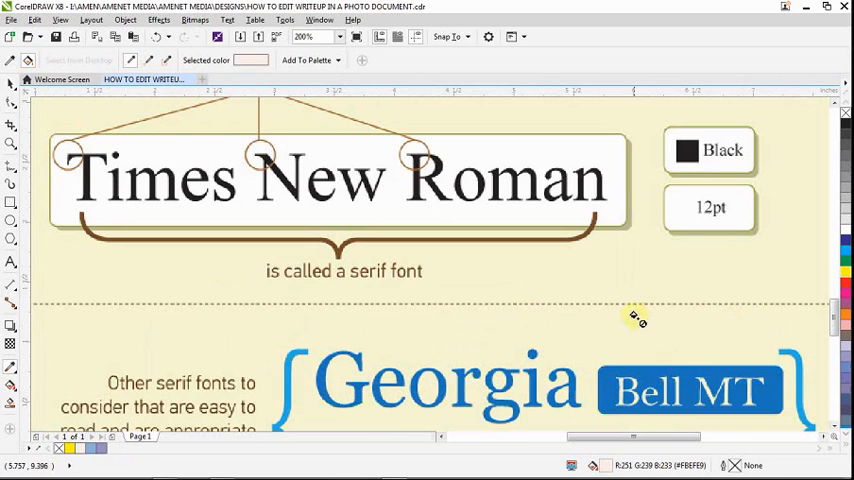
{"action": "mouse_move", "coordinate": [600, 340]}
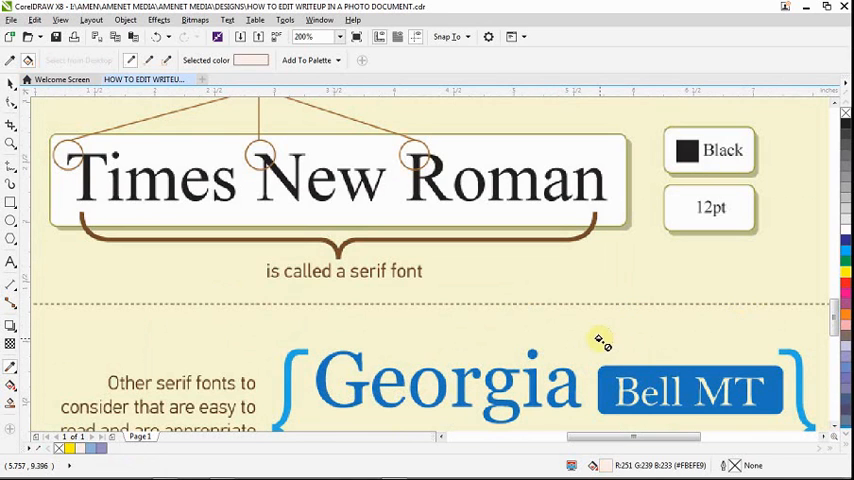
{"action": "mouse_move", "coordinate": [510, 360]}
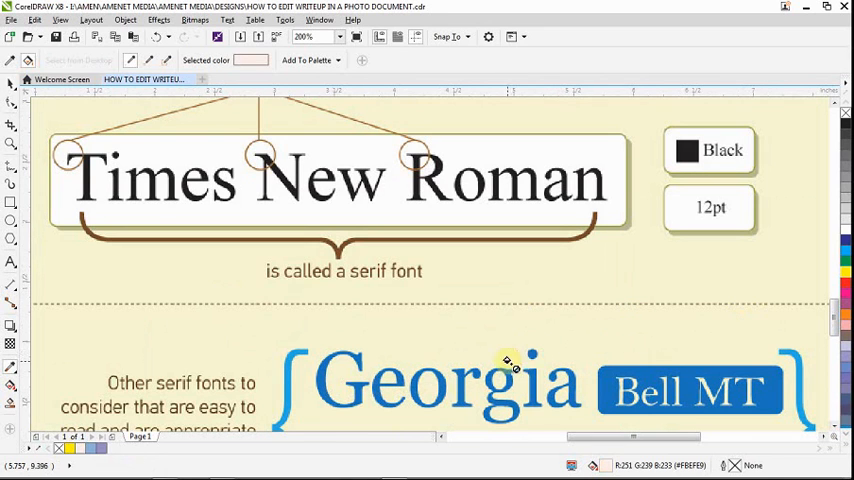
Step: Select the small Times New Roman box with the Pick tool
{"action": "left_click", "coordinate": [332, 155]}
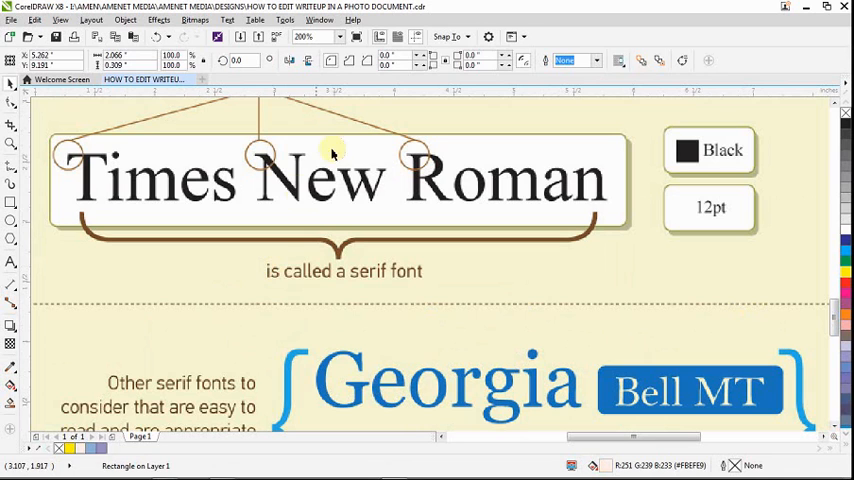
{"action": "mouse_move", "coordinate": [113, 278]}
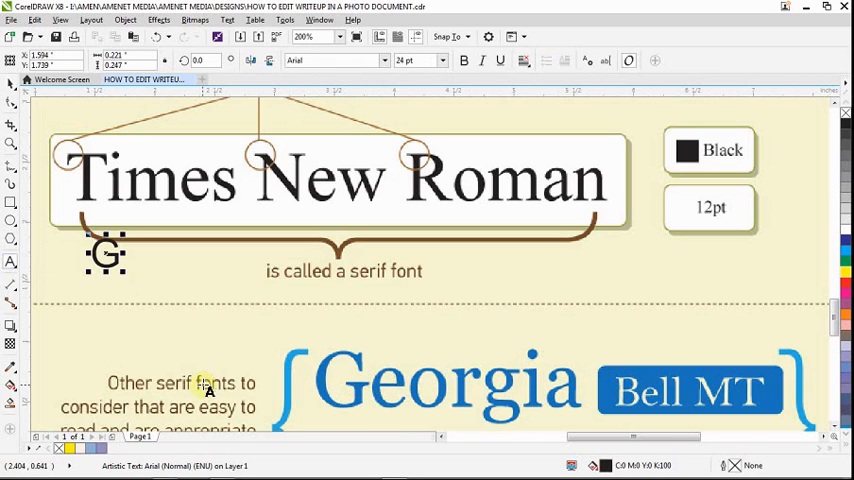
Step: Type 'Georgia', set it in the Georgia typeface, and drag it onto the original word
{"action": "type", "text": "Georgia"}
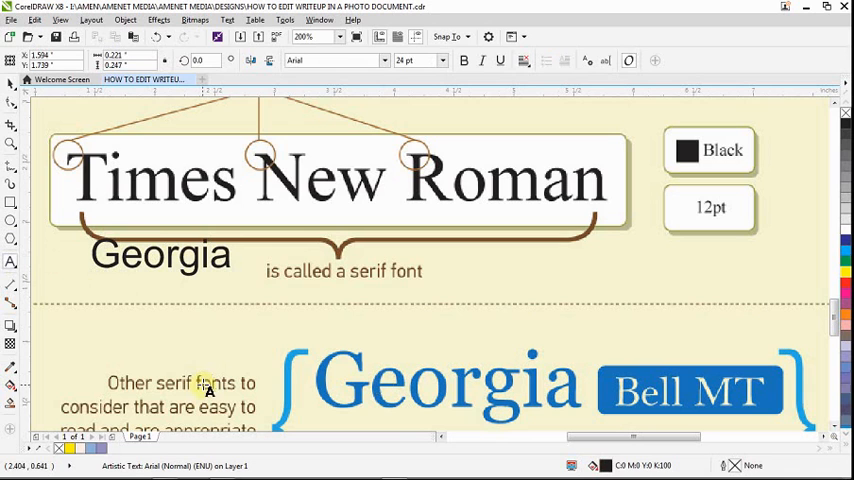
{"action": "left_click", "coordinate": [160, 254]}
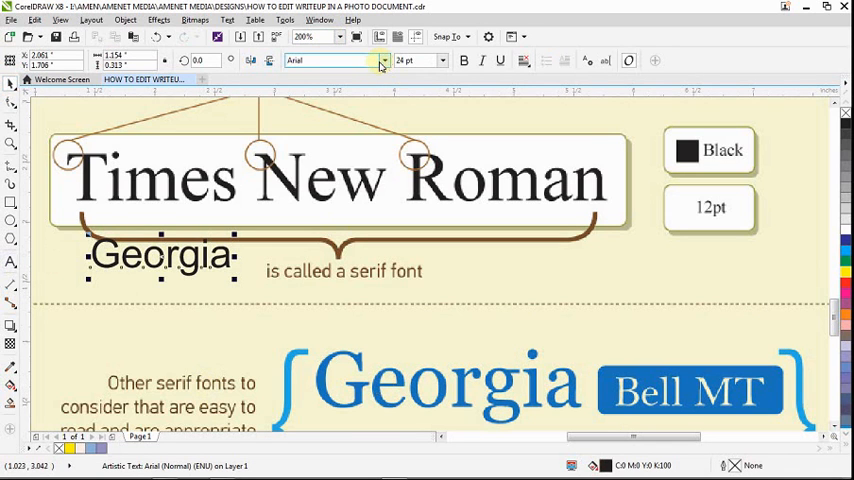
{"action": "left_click", "coordinate": [383, 60]}
{"action": "type", "text": "G"}
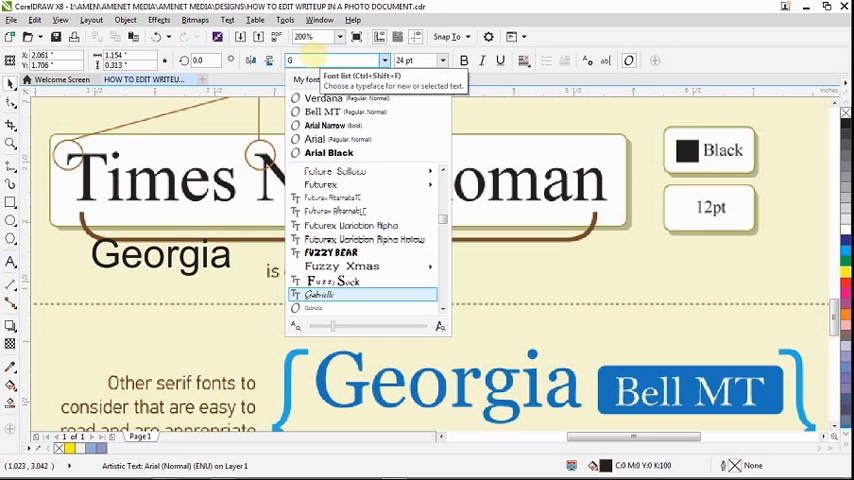
{"action": "type", "text": "eorgia"}
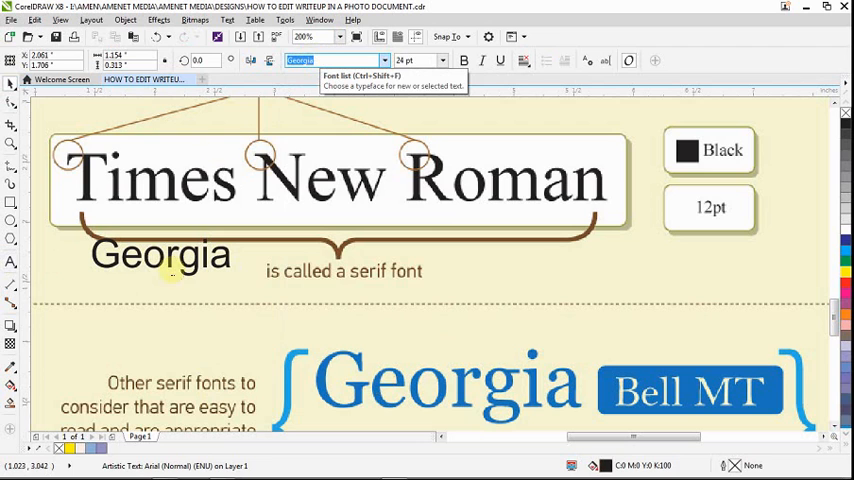
{"action": "left_click", "coordinate": [161, 254]}
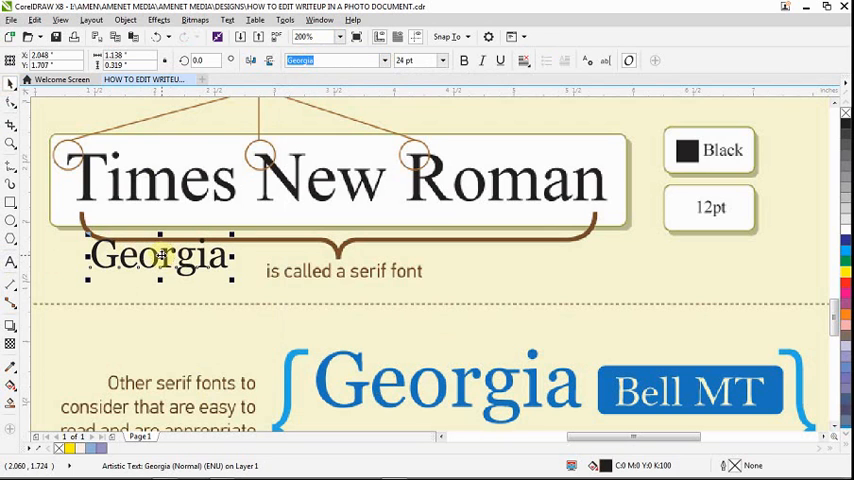
{"action": "left_click_drag", "start_coordinate": [160, 256], "coordinate": [395, 370]}
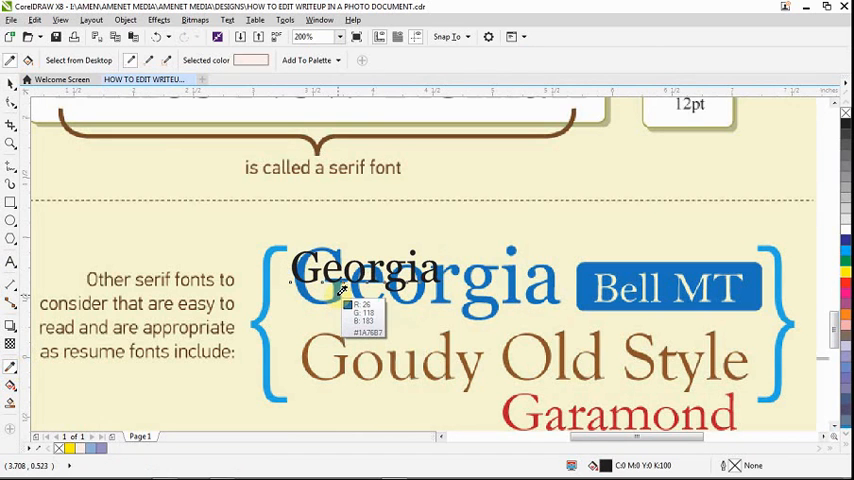
Step: Sample the original Georgia word's blue and apply it to the new Georgia text
{"action": "left_click", "coordinate": [295, 265]}
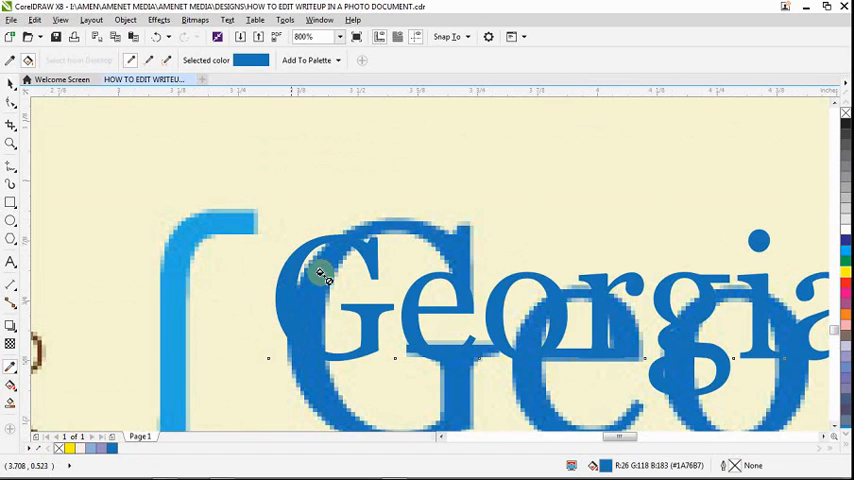
{"action": "mouse_move", "coordinate": [318, 258]}
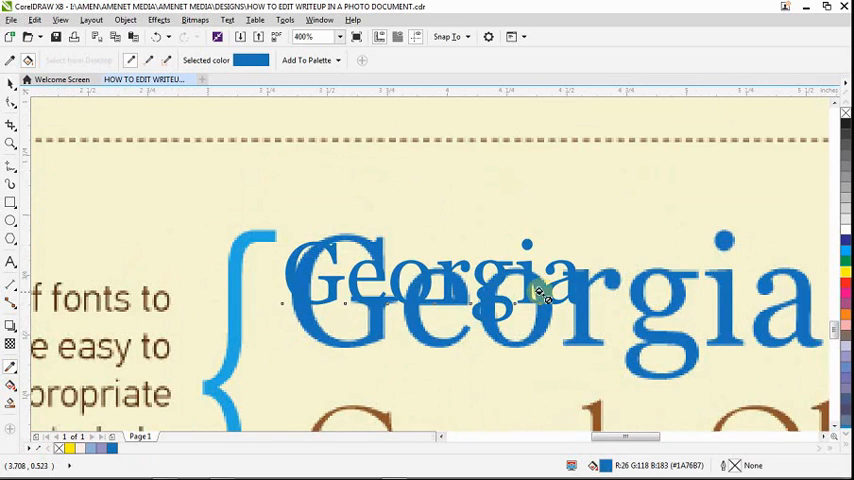
{"action": "left_click", "coordinate": [540, 290]}
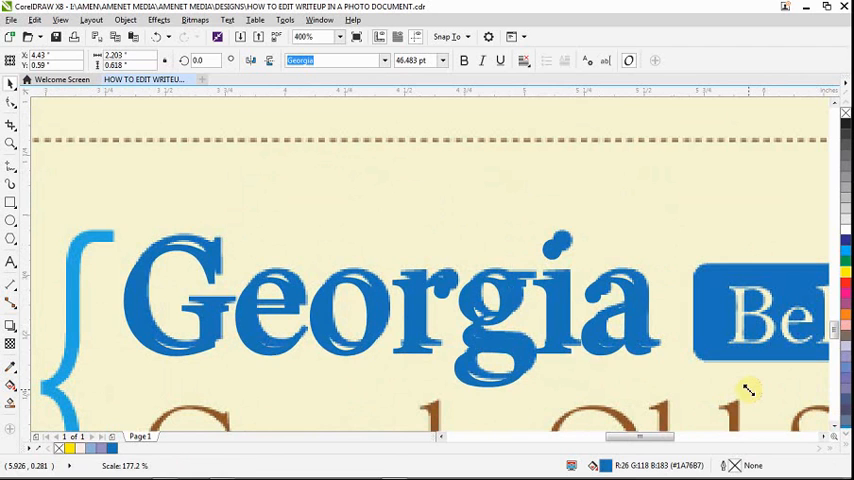
Step: Enlarge the blue Georgia word about 177% and position it exactly over the original
{"action": "left_click", "coordinate": [390, 300]}
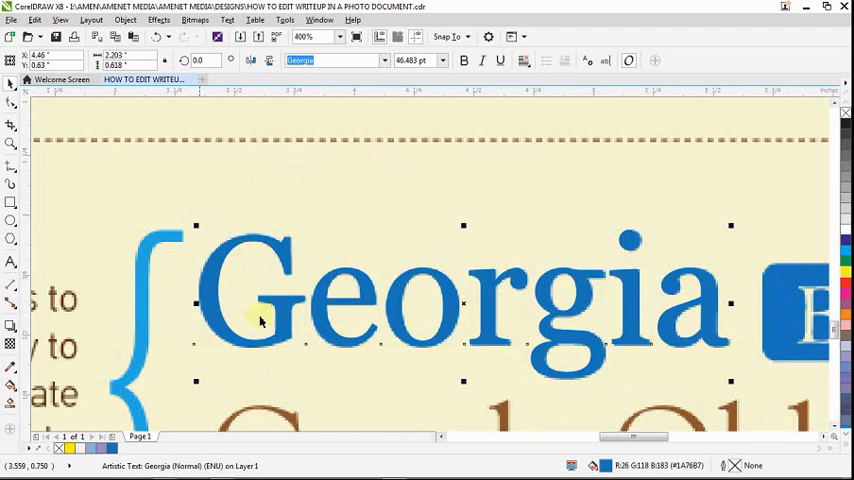
{"action": "mouse_move", "coordinate": [395, 280]}
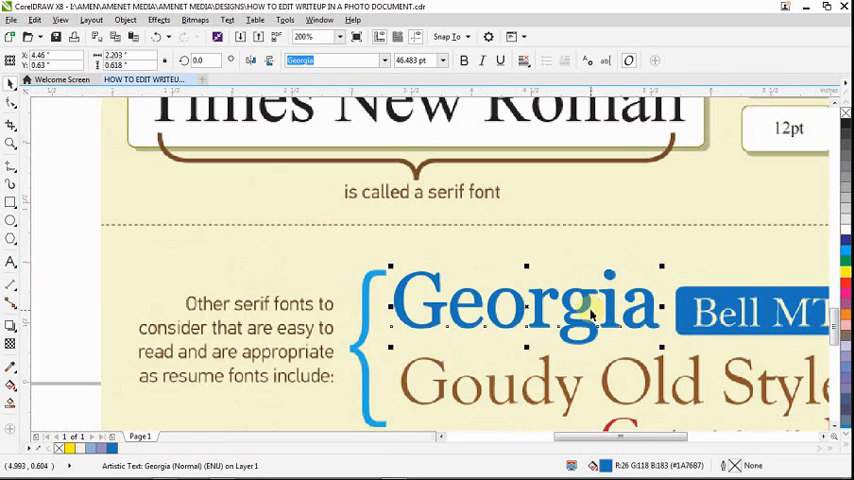
{"action": "left_click", "coordinate": [303, 37]}
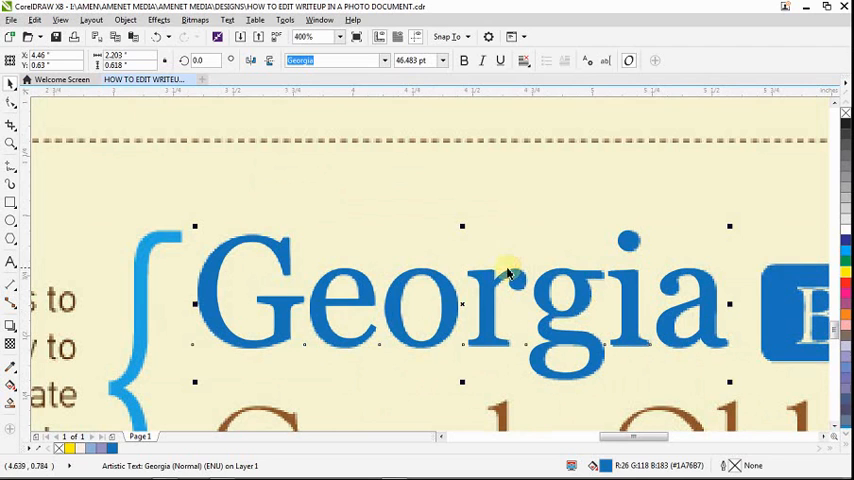
{"action": "mouse_move", "coordinate": [675, 325]}
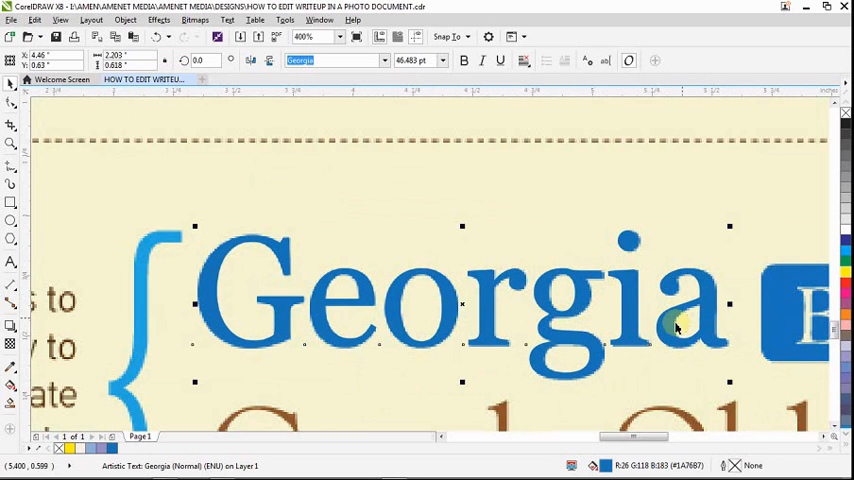
{"action": "mouse_move", "coordinate": [660, 295]}
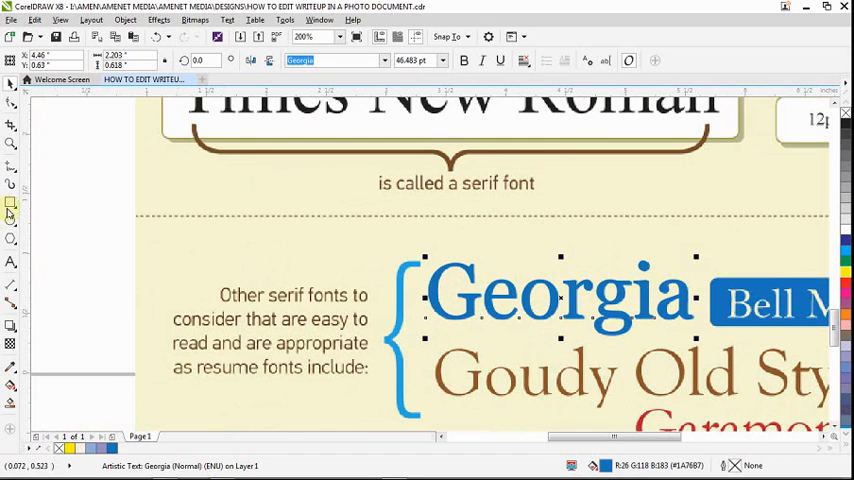
Step: Choose the Rectangle tool to prepare for covering old text with cream background
{"action": "left_click", "coordinate": [12, 203]}
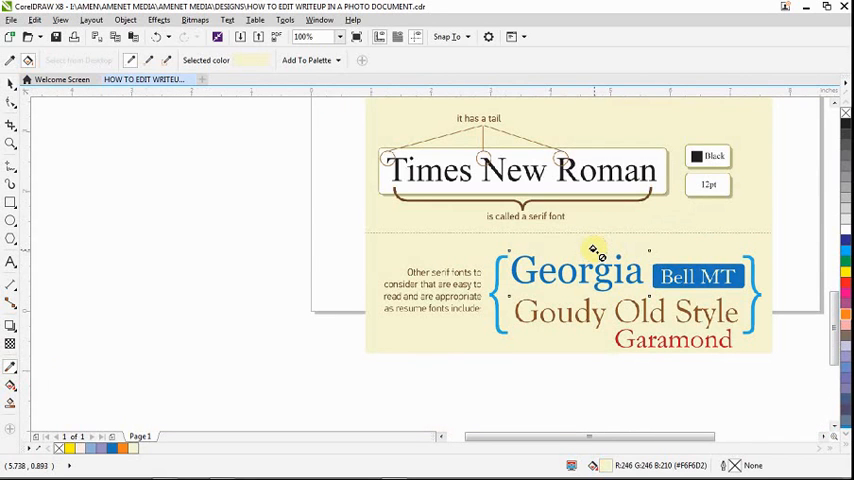
{"action": "mouse_move", "coordinate": [580, 288]}
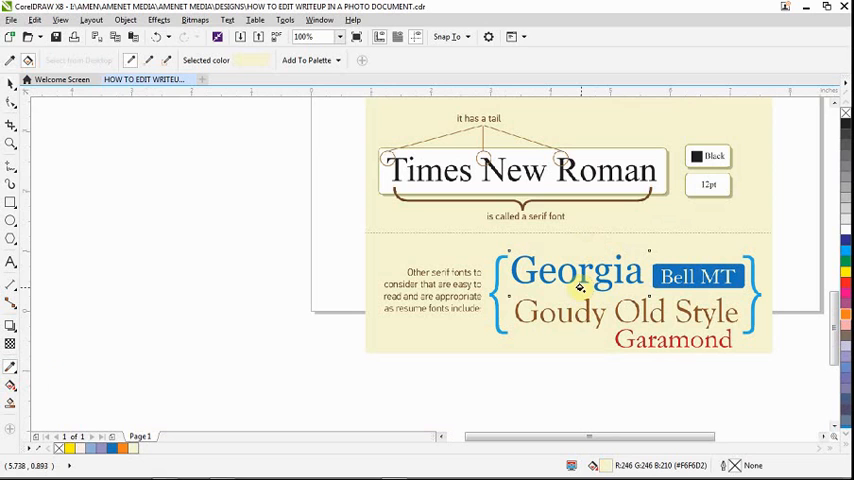